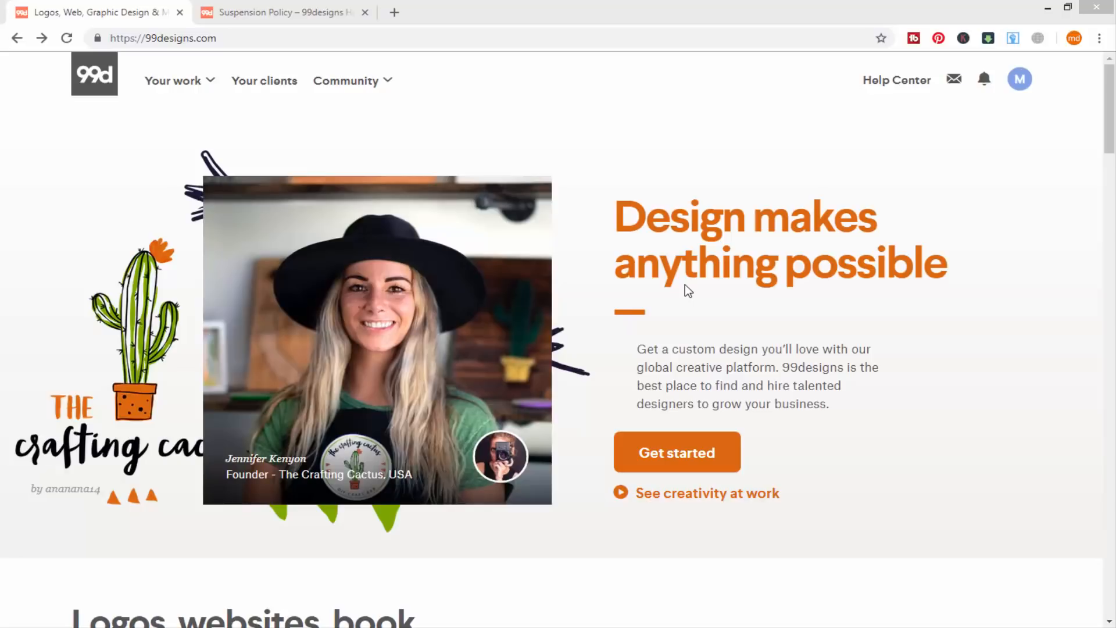
pyautogui.moveTo(672, 281)
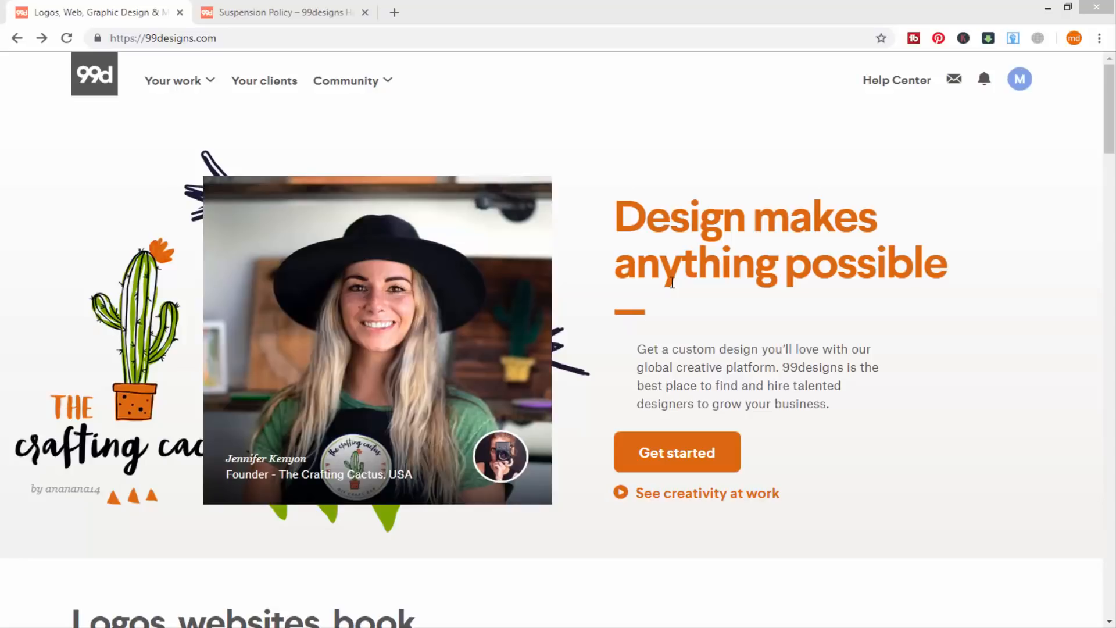
# Switch to the tab showing the 99designs Suspension Policy support article
pyautogui.click(281, 12)
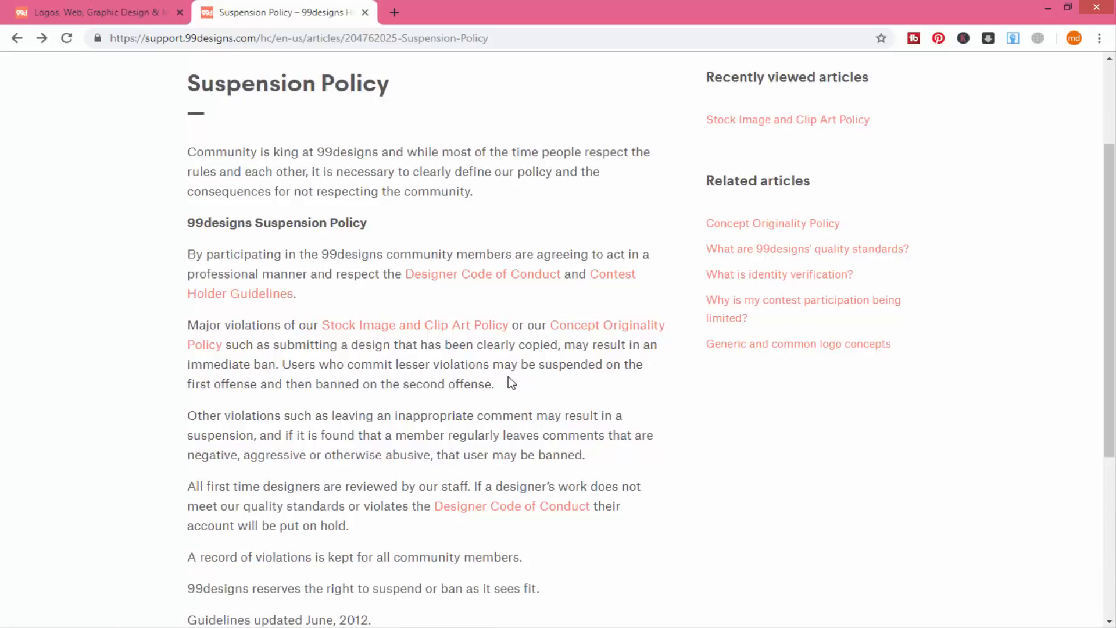
# Return to the main tab listing 543 open contests, newest first
pyautogui.scroll(-3)
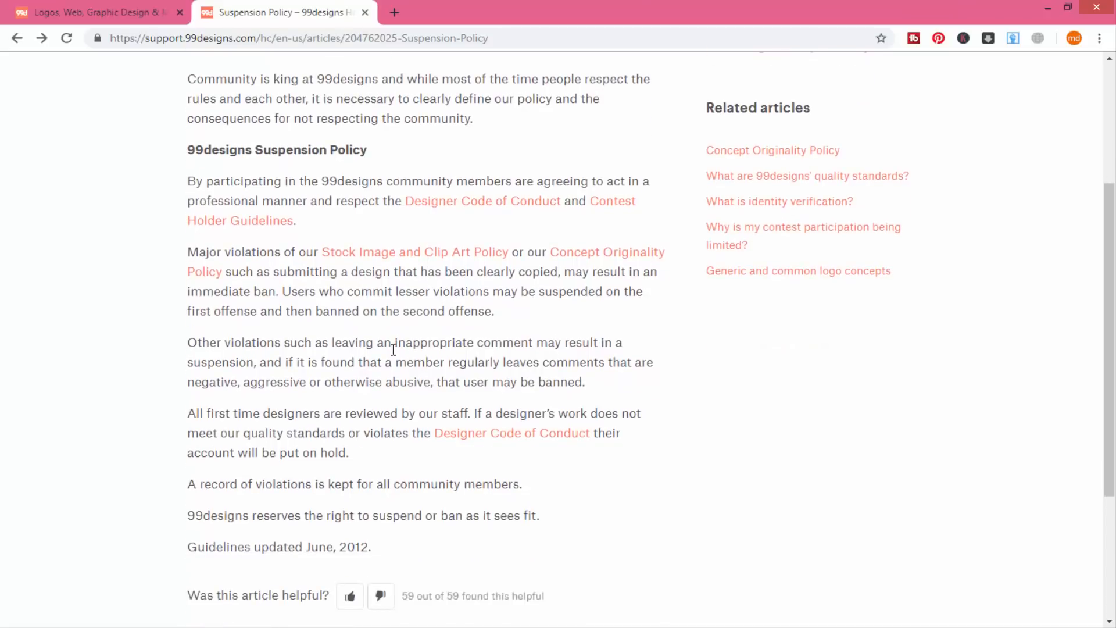
pyautogui.click(95, 12)
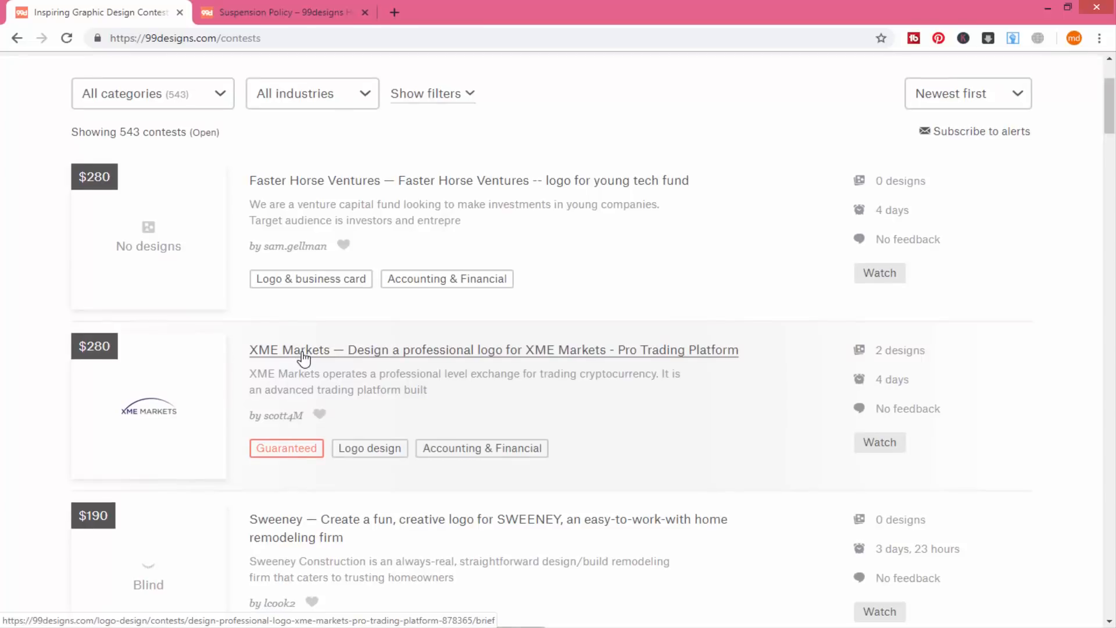
# Sort open contests oldest first and open the Dr. Timothy Roney dentist logo contest
pyautogui.scroll(3)
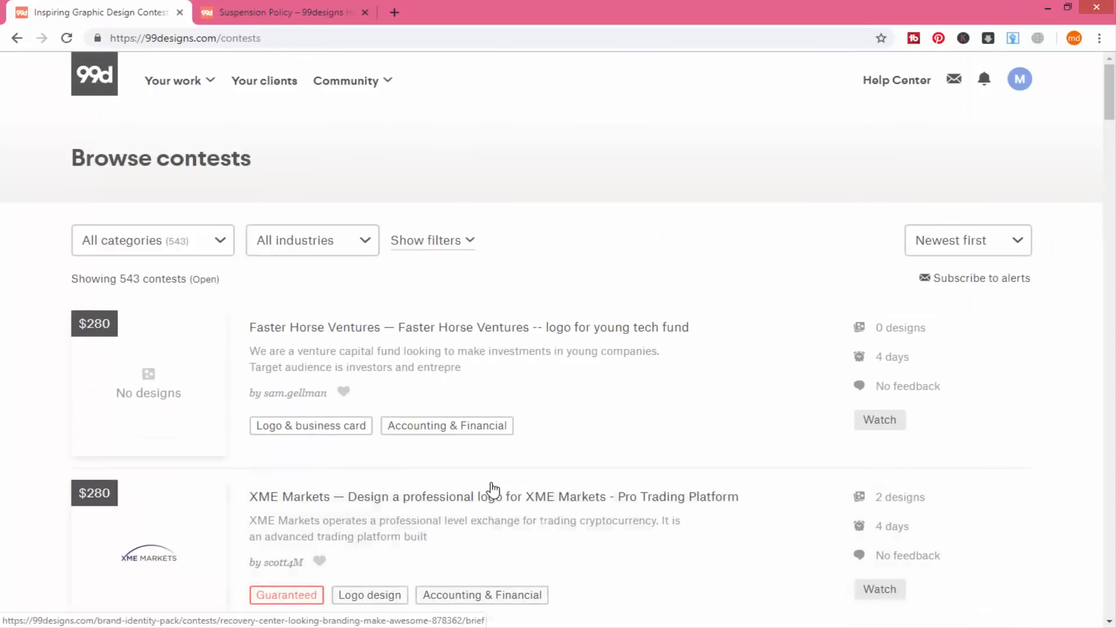
pyautogui.scroll(-3)
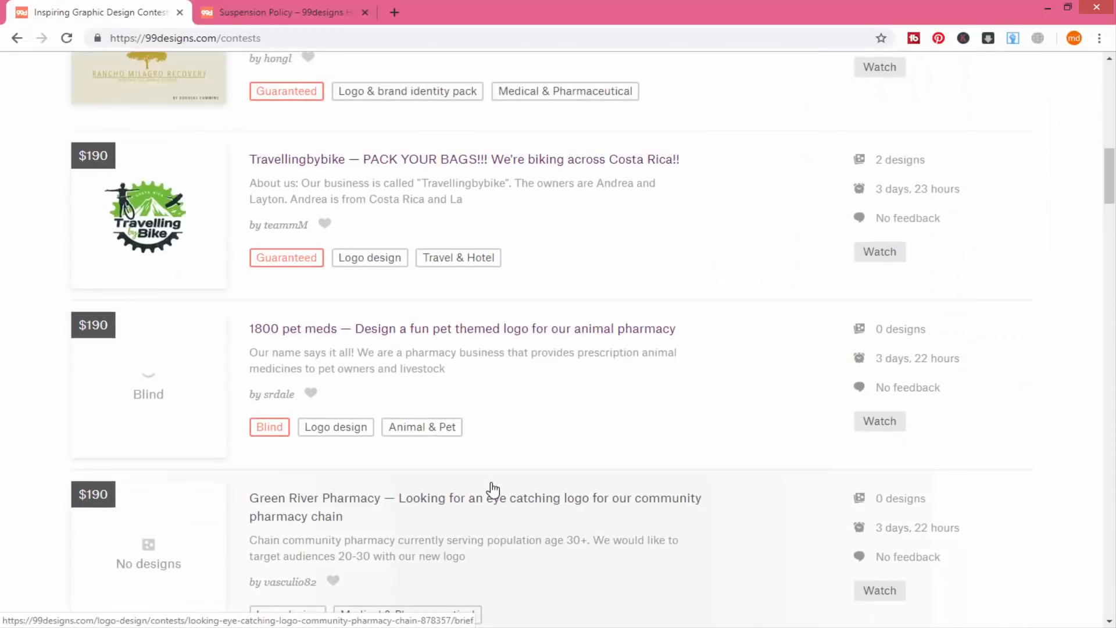
pyautogui.click(965, 240)
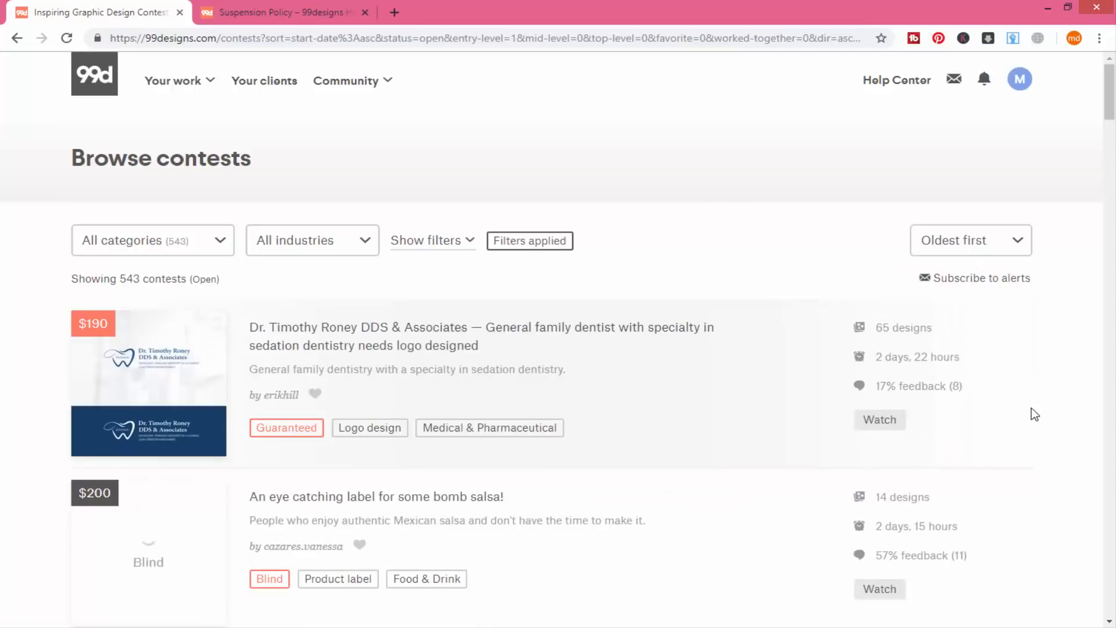
pyautogui.click(481, 336)
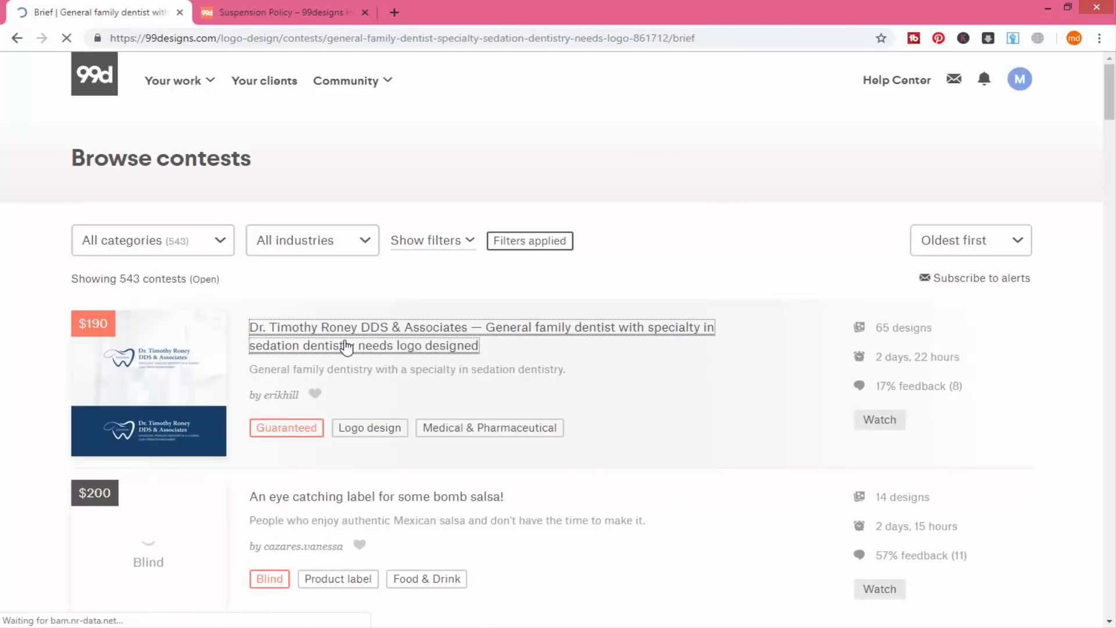
# Open the dentist contest's designs and view four-star entry #35 full-size
pyautogui.click(482, 327)
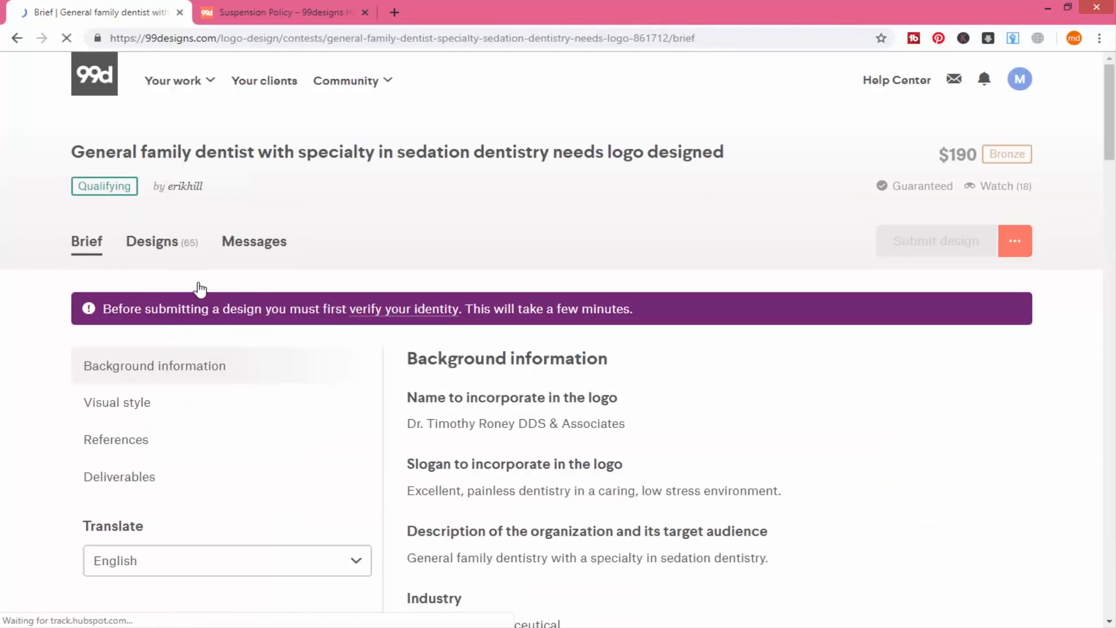
pyautogui.click(152, 241)
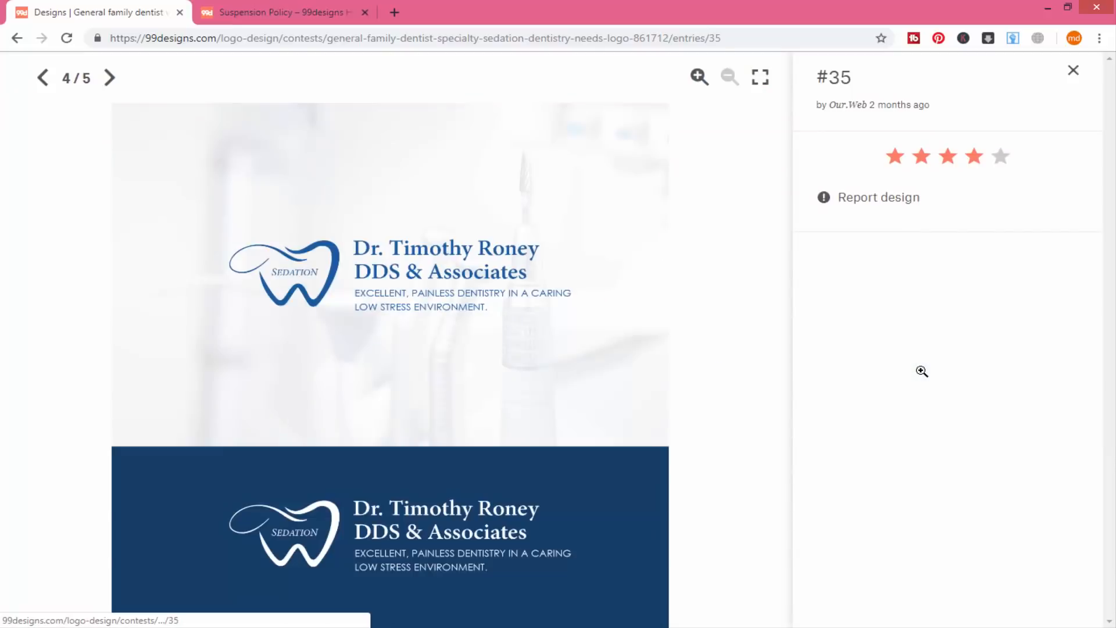
pyautogui.moveTo(869, 207)
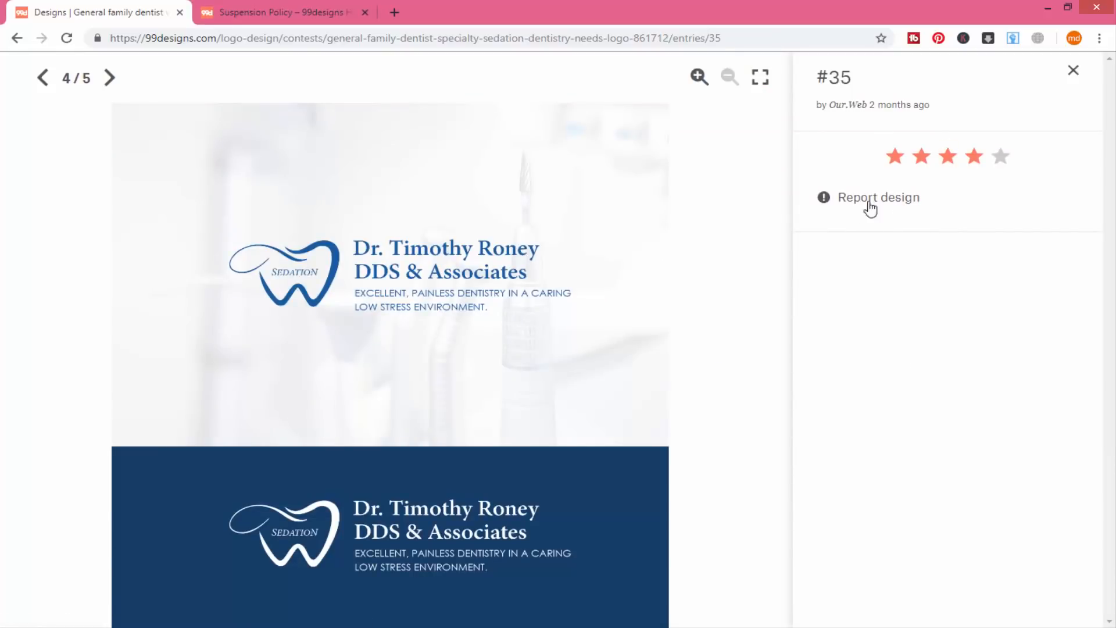
# Begin reporting entry #35 as a stock image, then cancel and close the viewer
pyautogui.click(878, 197)
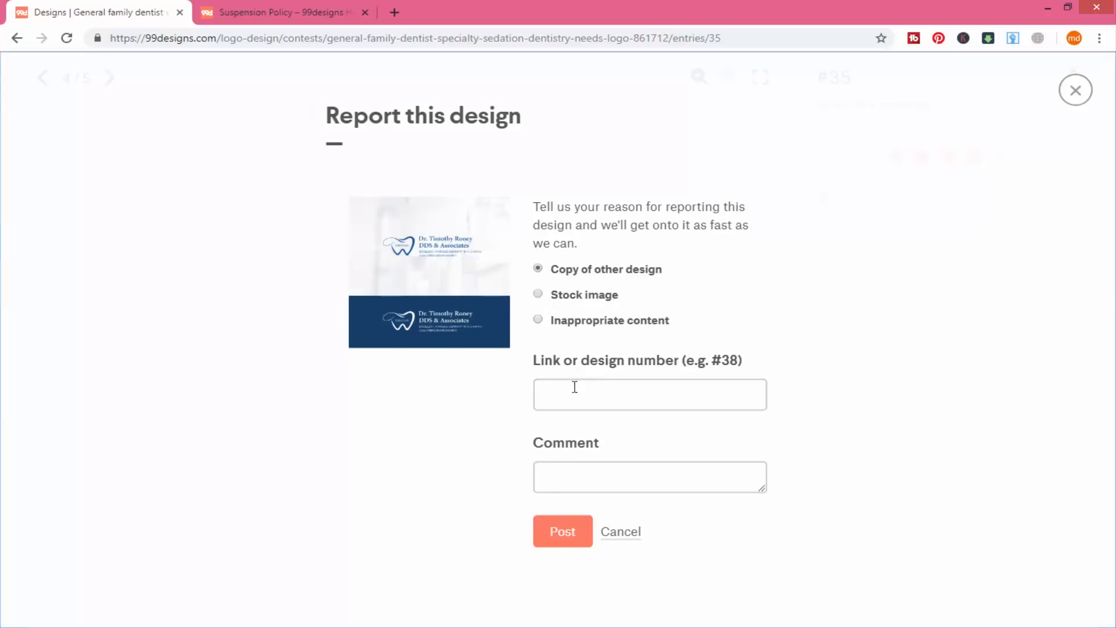
pyautogui.click(649, 476)
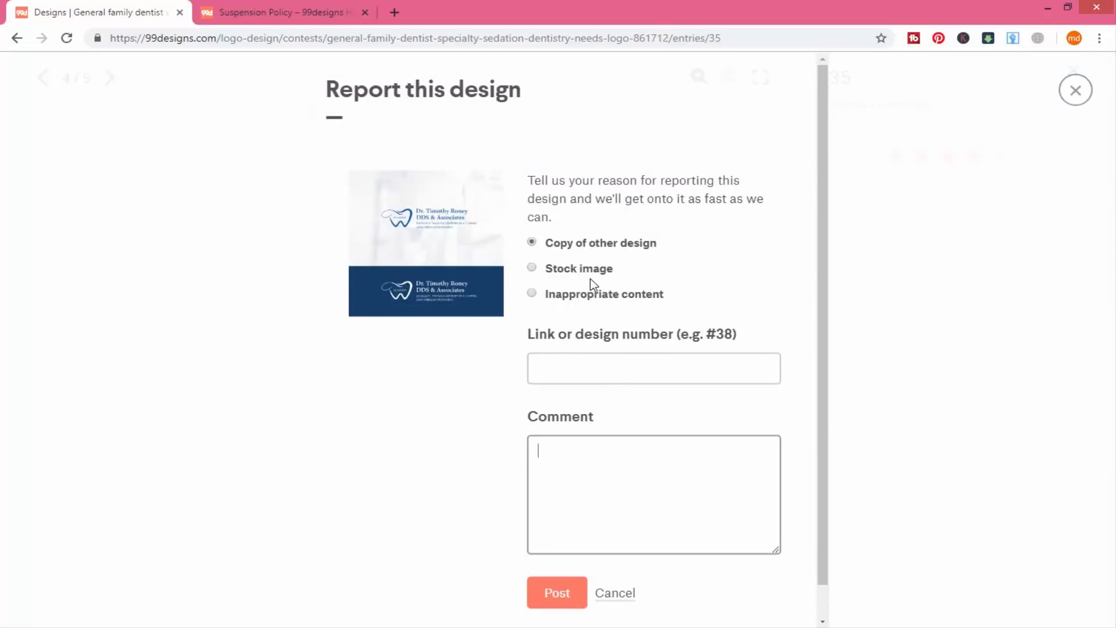
pyautogui.click(532, 268)
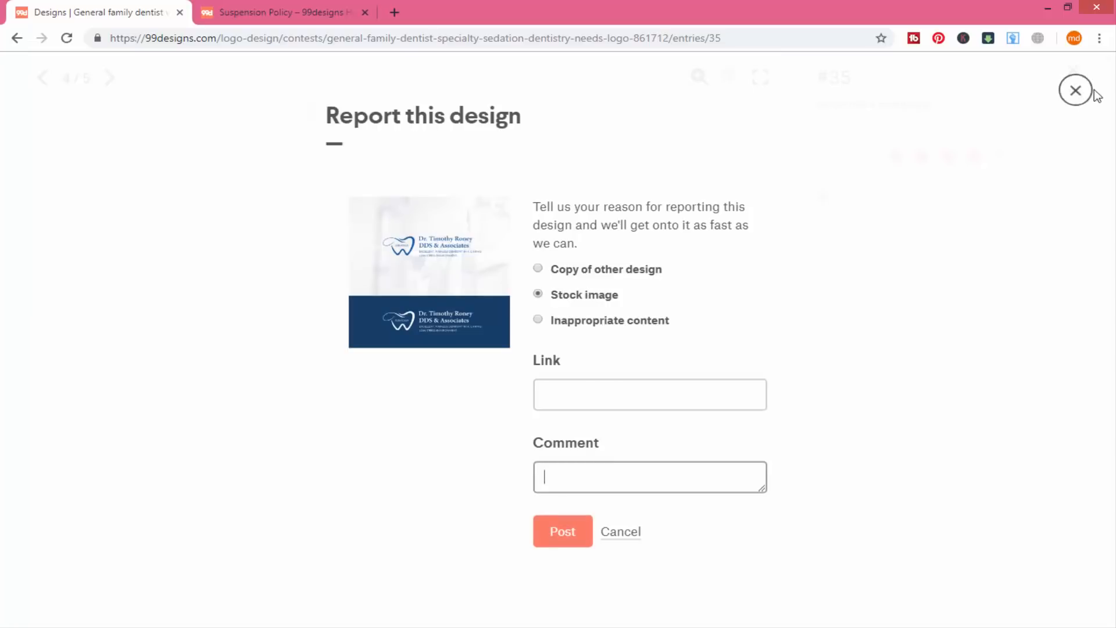
pyautogui.click(1075, 91)
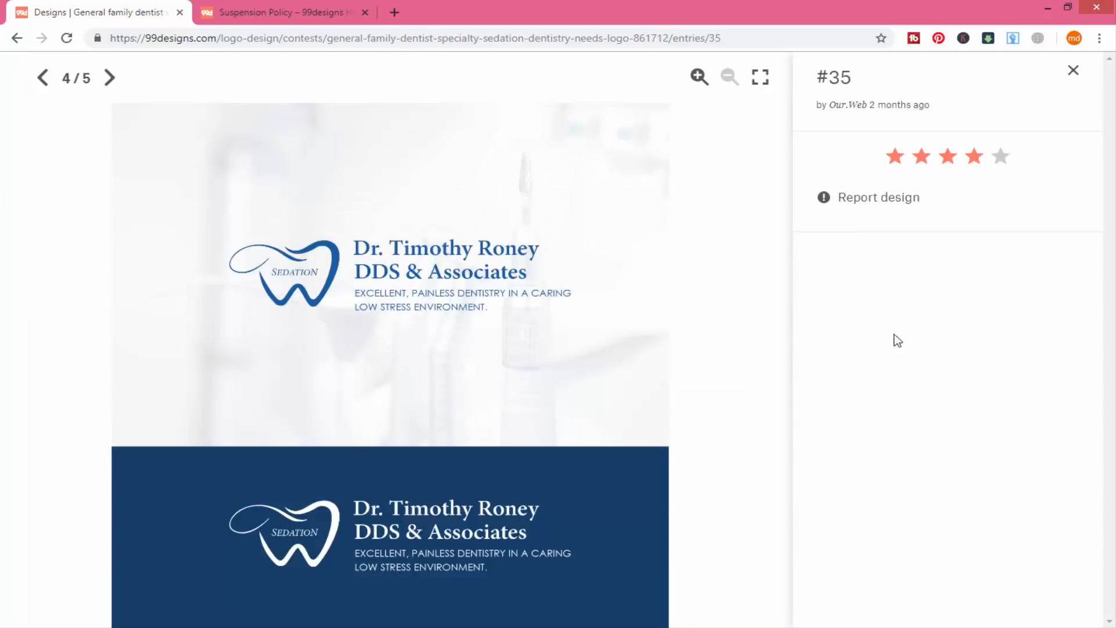
pyautogui.click(1073, 70)
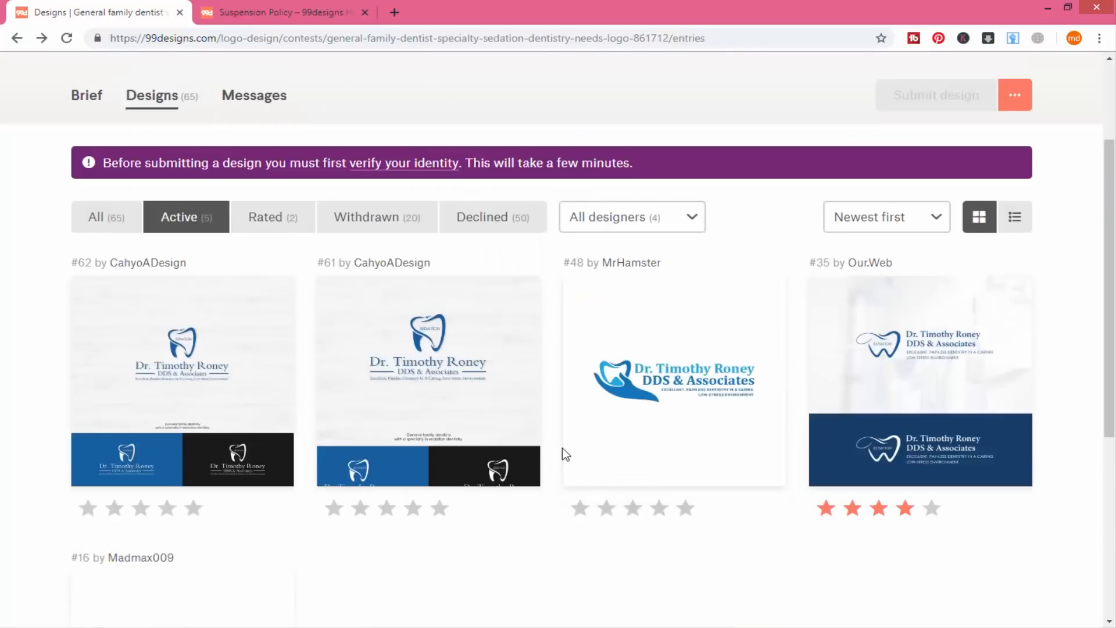
pyautogui.moveTo(445, 355)
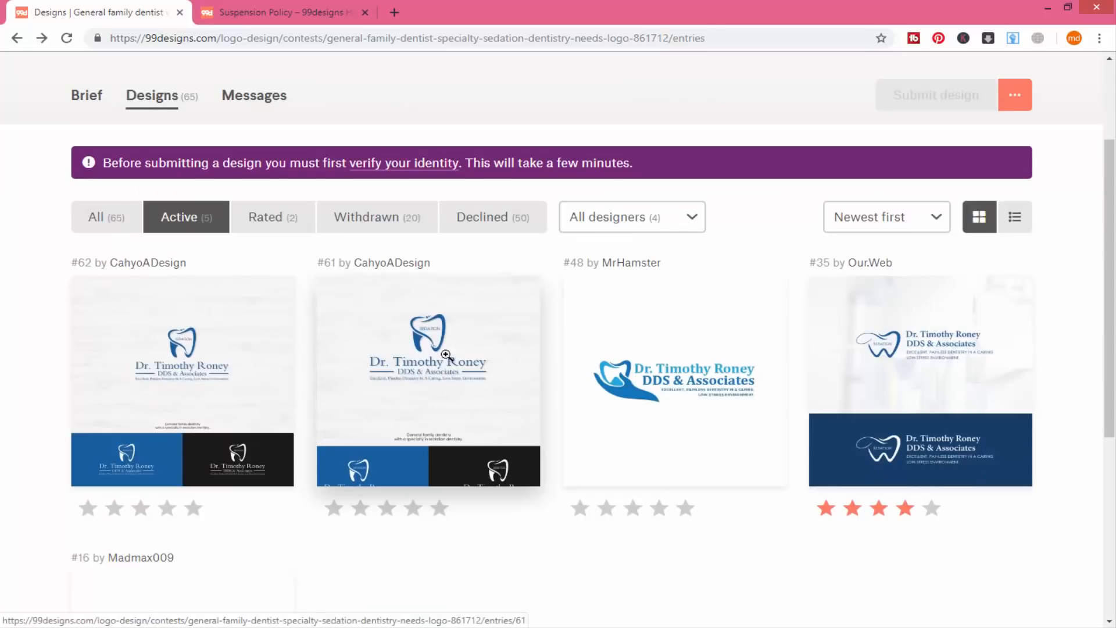
pyautogui.moveTo(489, 355)
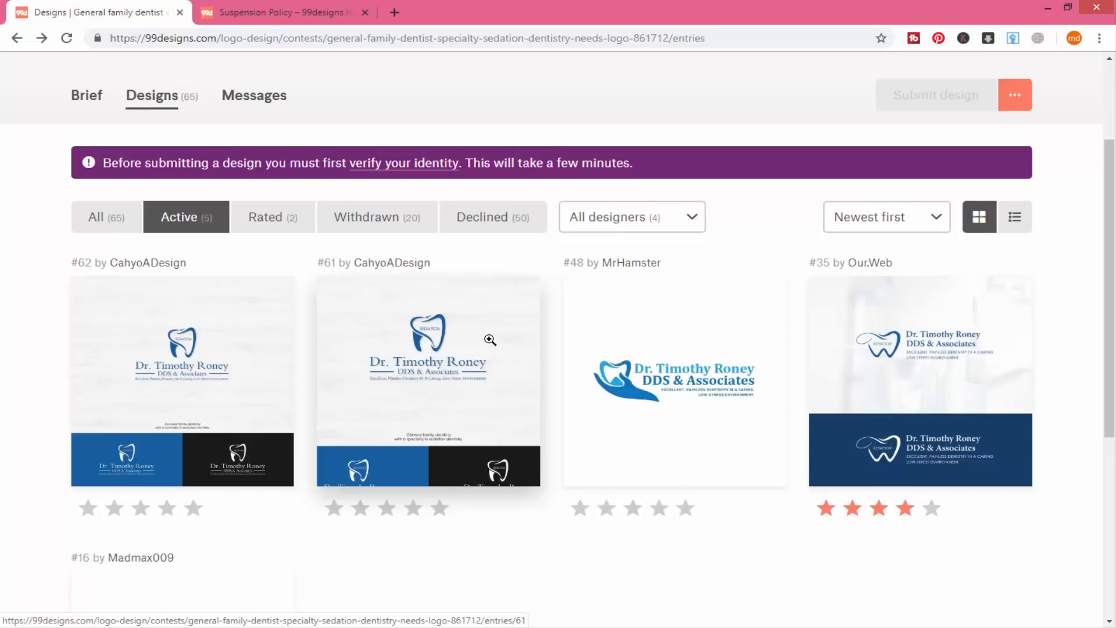
pyautogui.moveTo(498, 331)
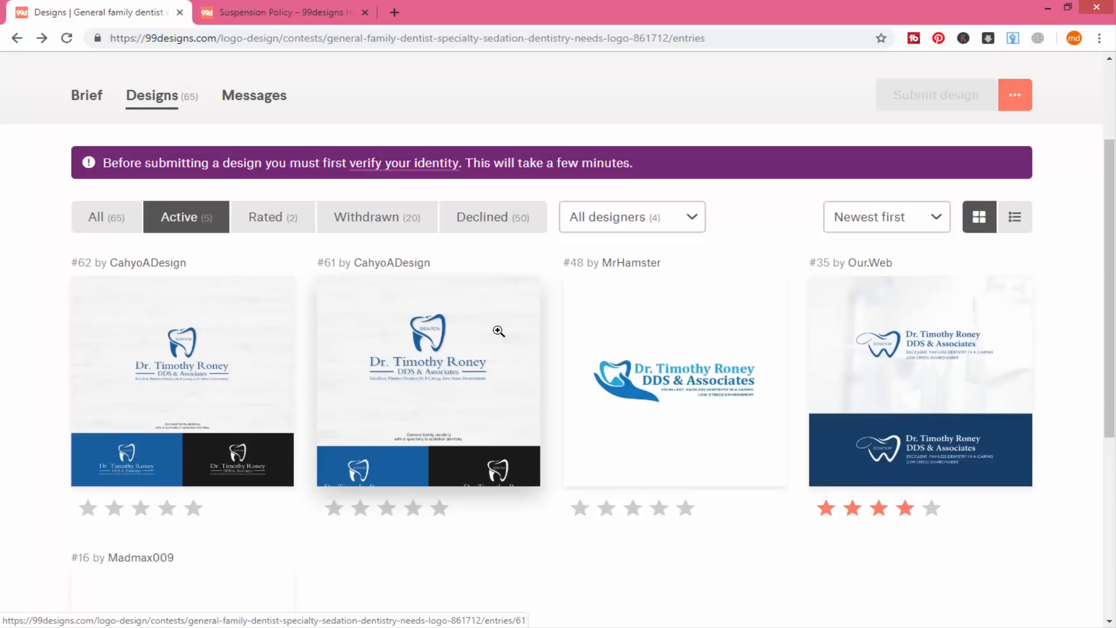
pyautogui.moveTo(675, 380)
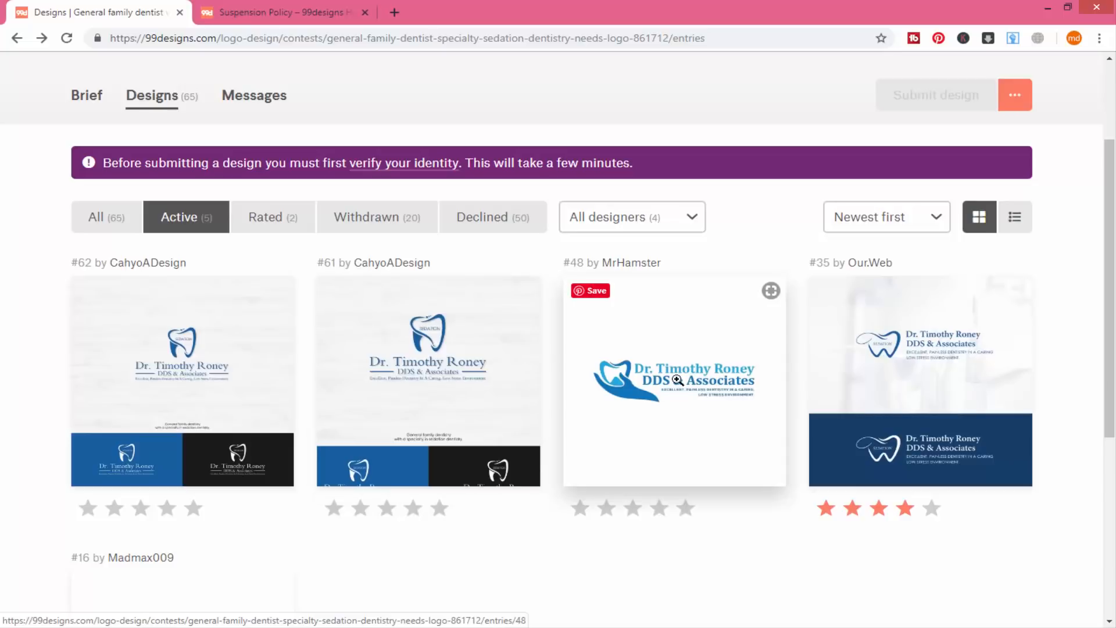
pyautogui.moveTo(310, 240)
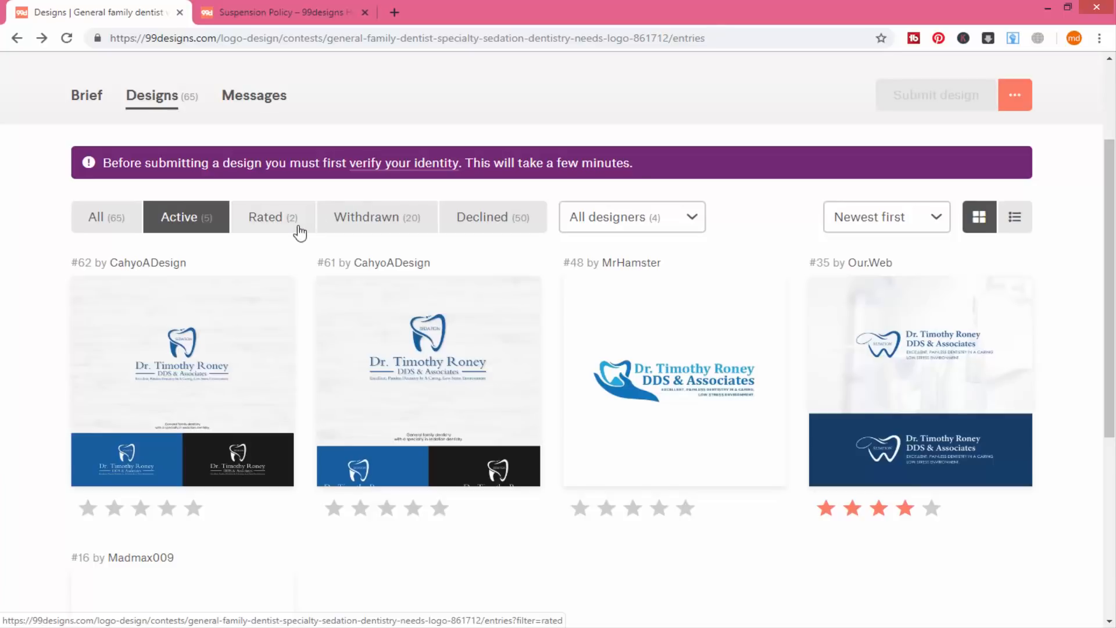
pyautogui.moveTo(911, 376)
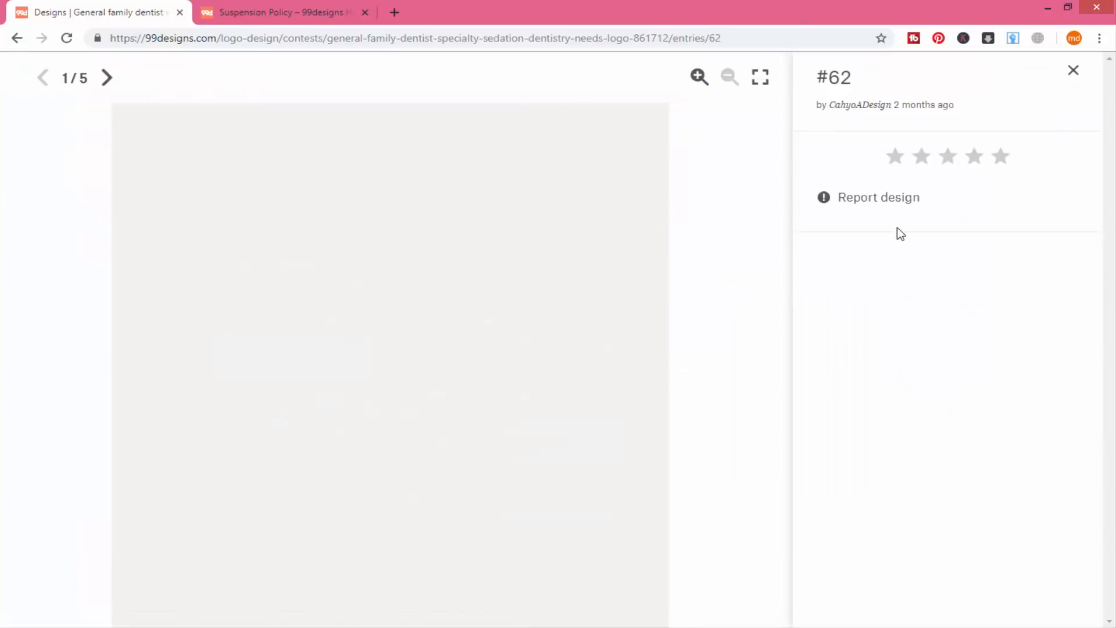
pyautogui.click(878, 197)
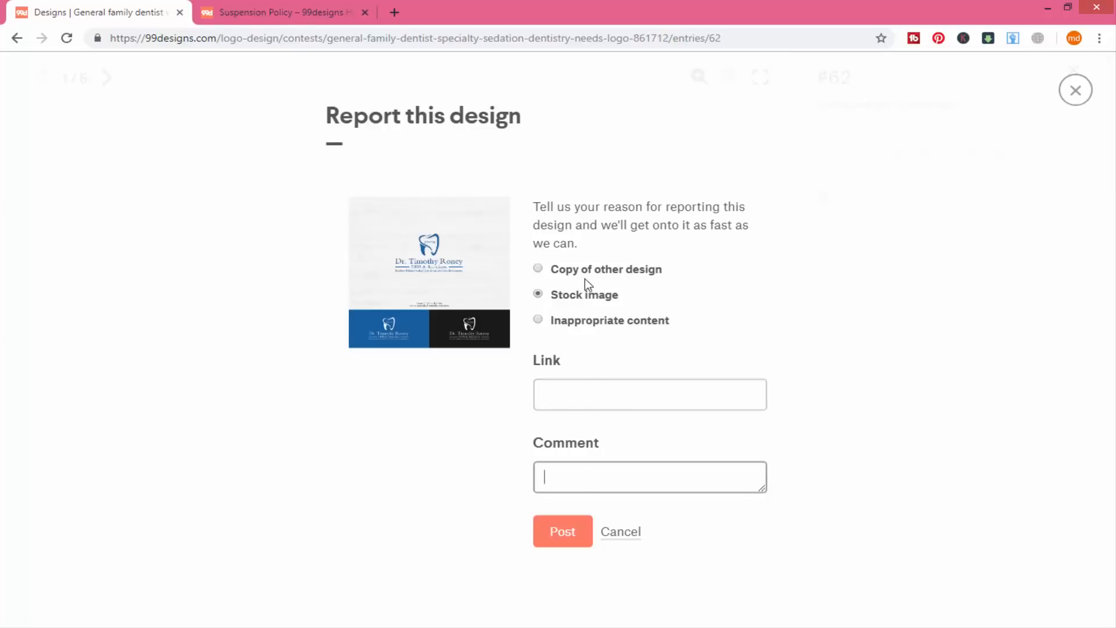
pyautogui.click(1074, 90)
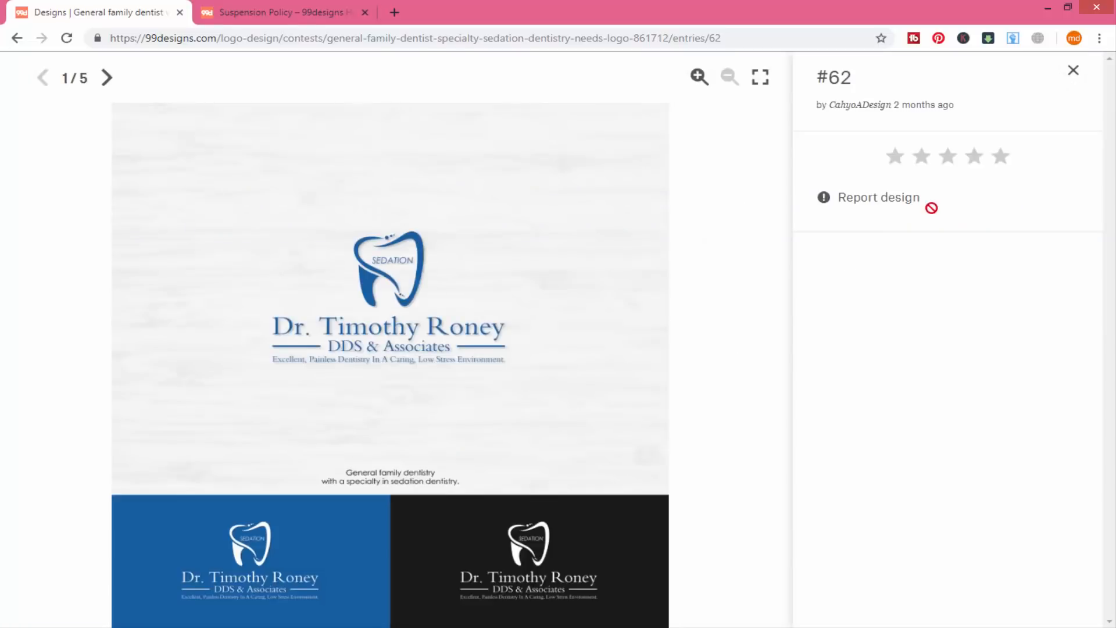
pyautogui.rightClick(832, 77)
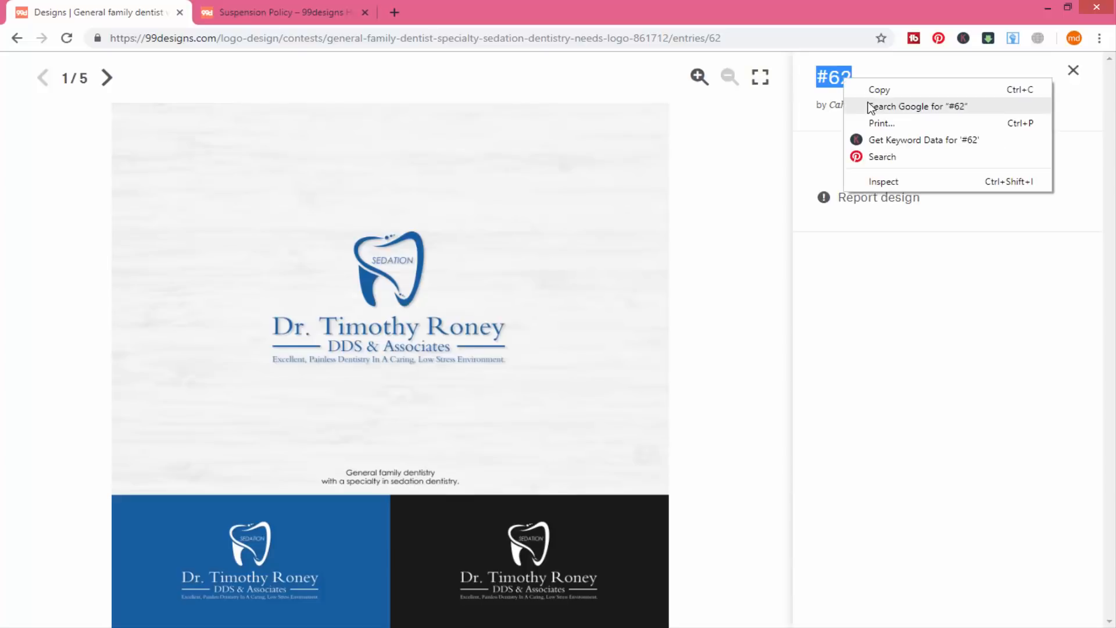
pyautogui.click(878, 197)
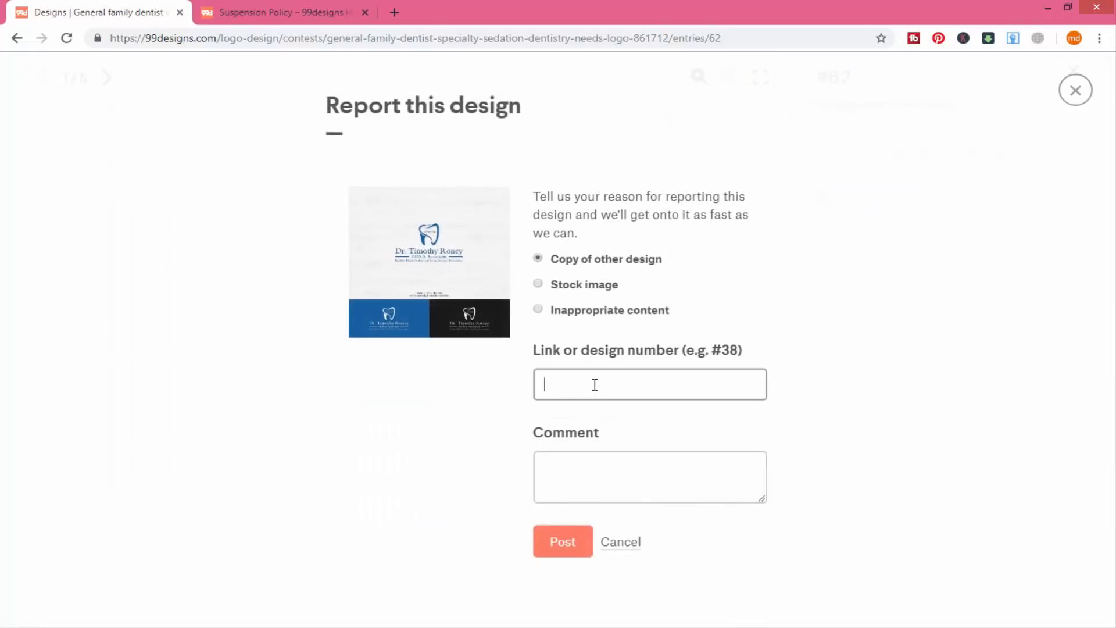
pyautogui.write('#62')
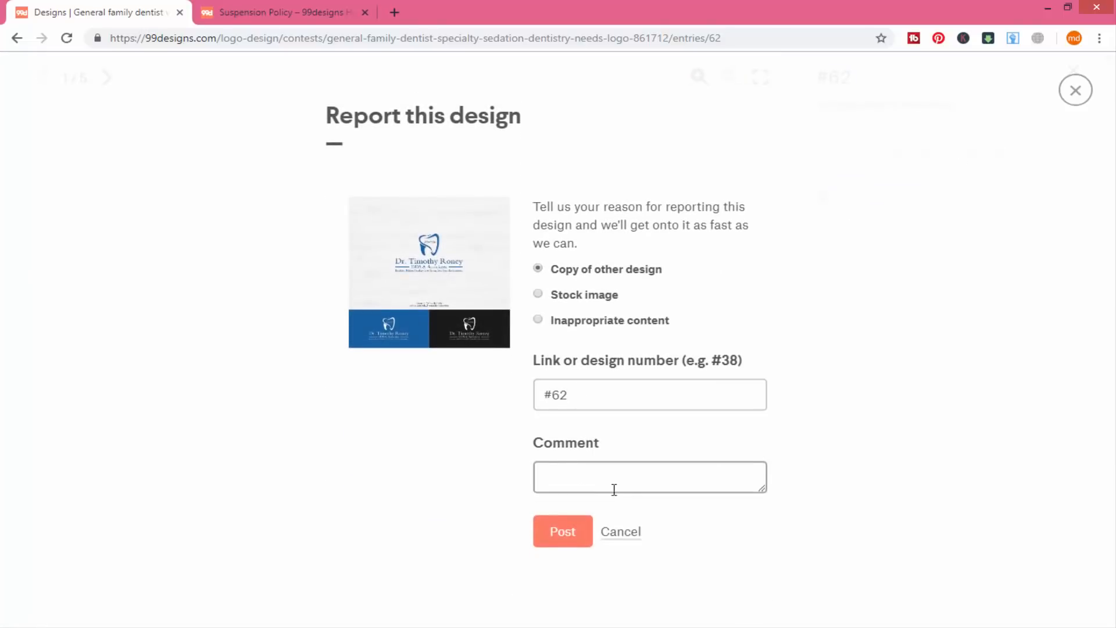
pyautogui.write('kljkljkljkljhhj')
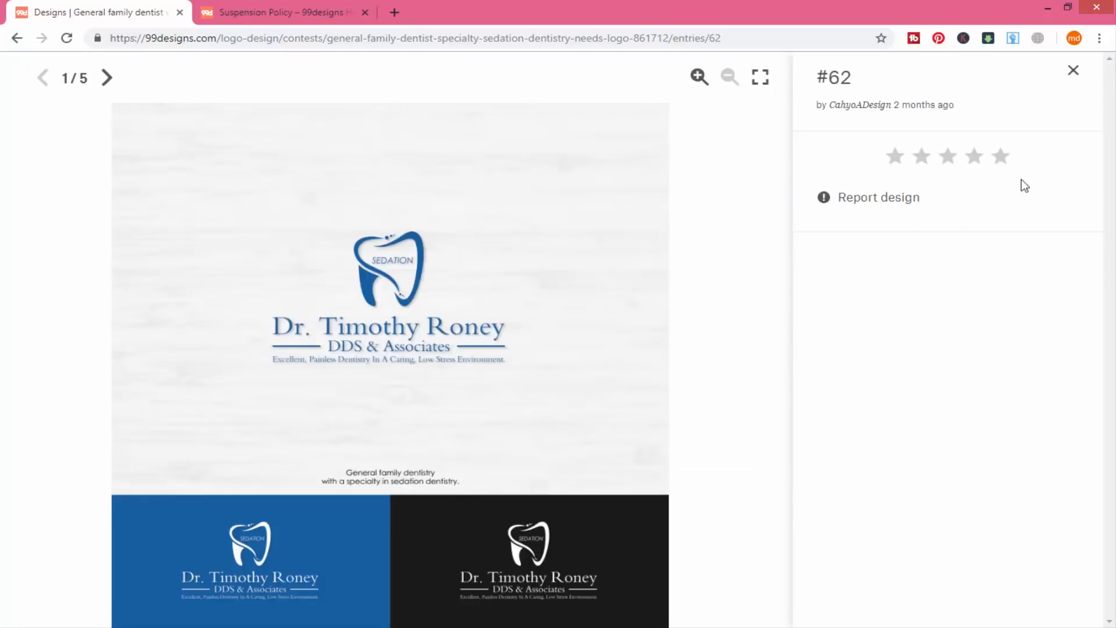
pyautogui.click(1073, 70)
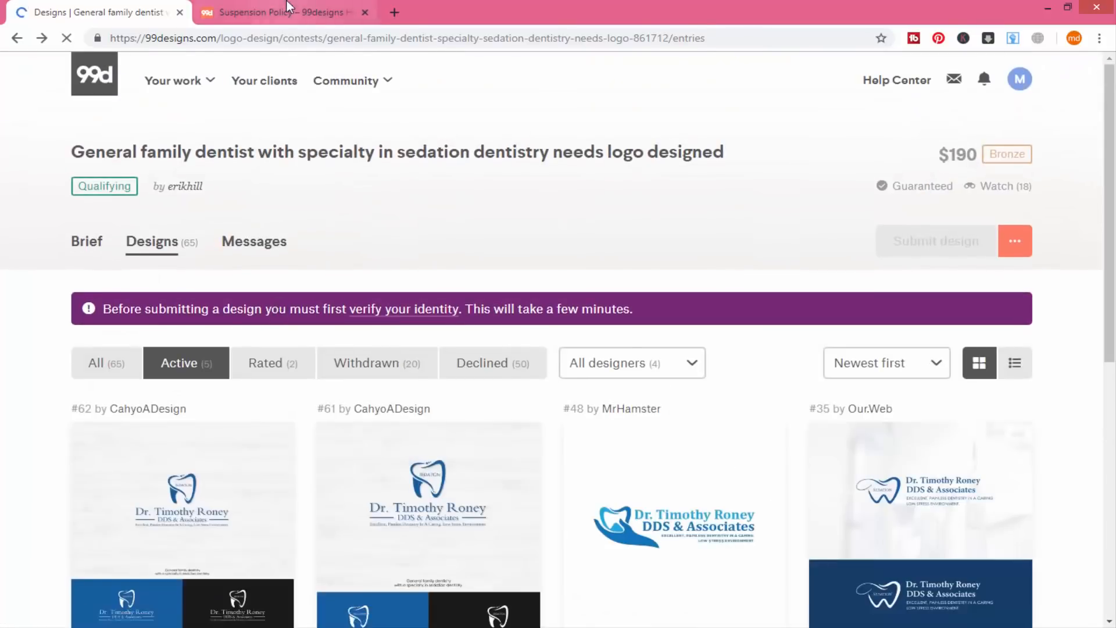
pyautogui.click(86, 241)
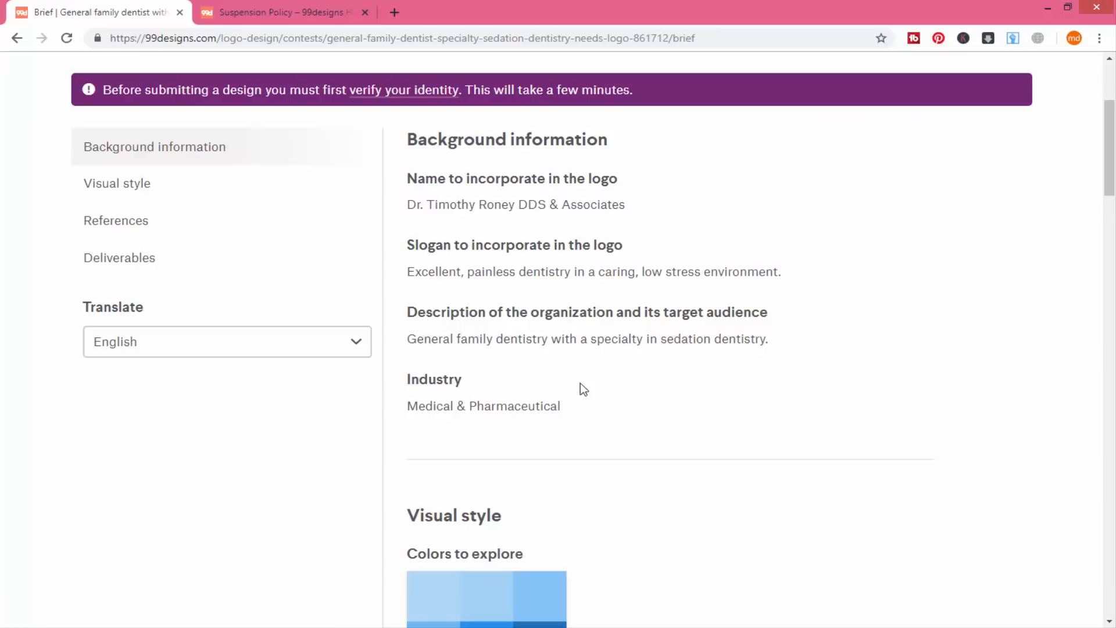
pyautogui.scroll(-3)
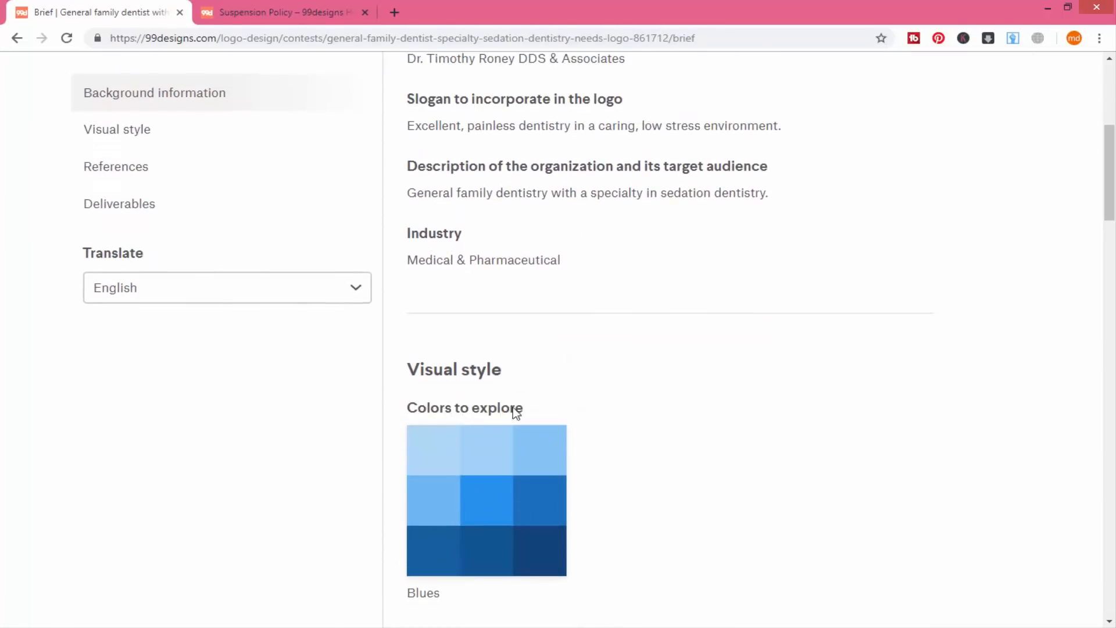
pyautogui.scroll(-3)
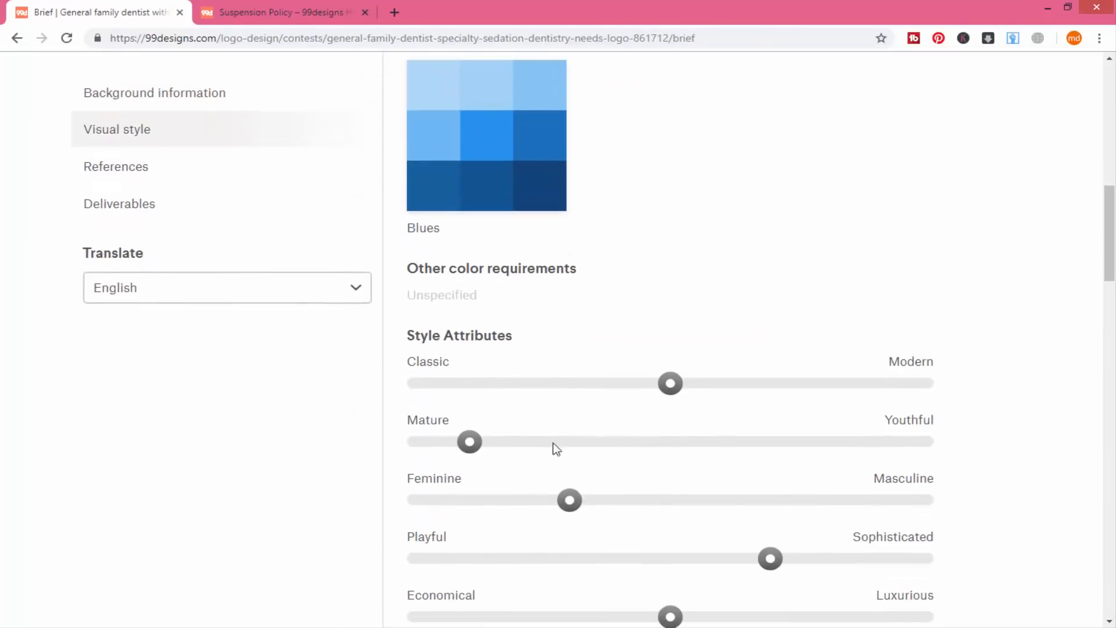
pyautogui.scroll(-3)
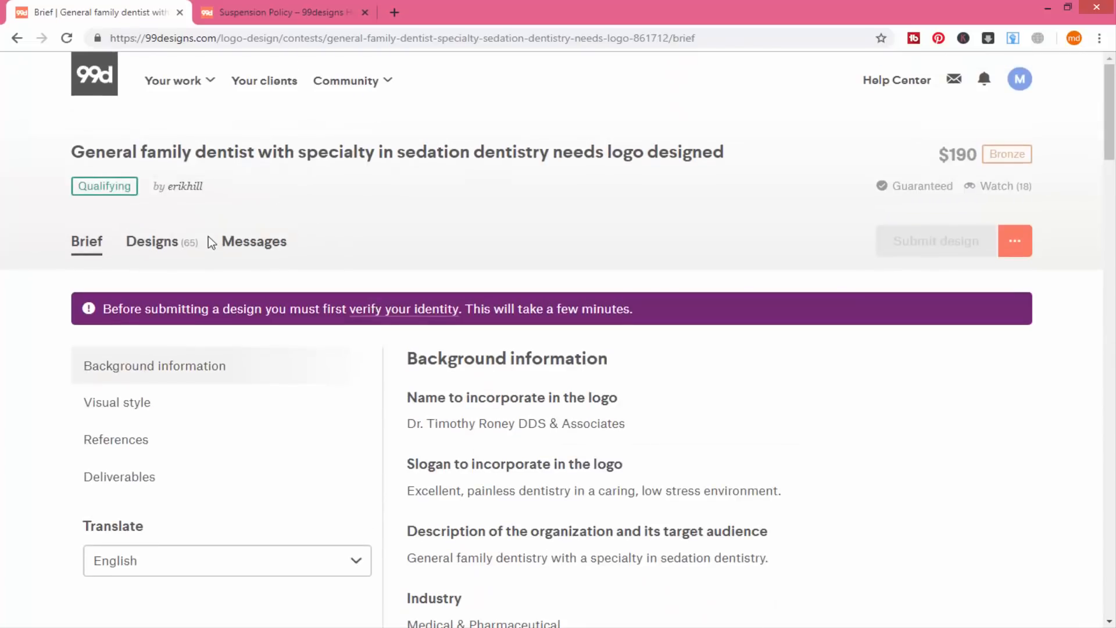
# Try the All (65) and Active design filters, ending on five active entries
pyautogui.click(151, 241)
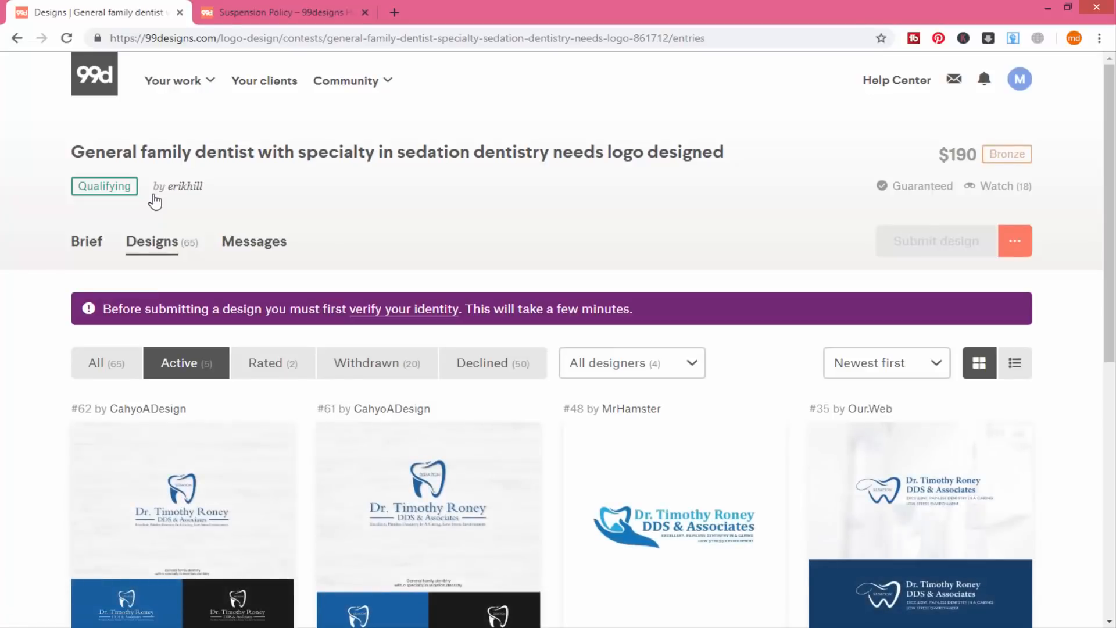
pyautogui.scroll(-3)
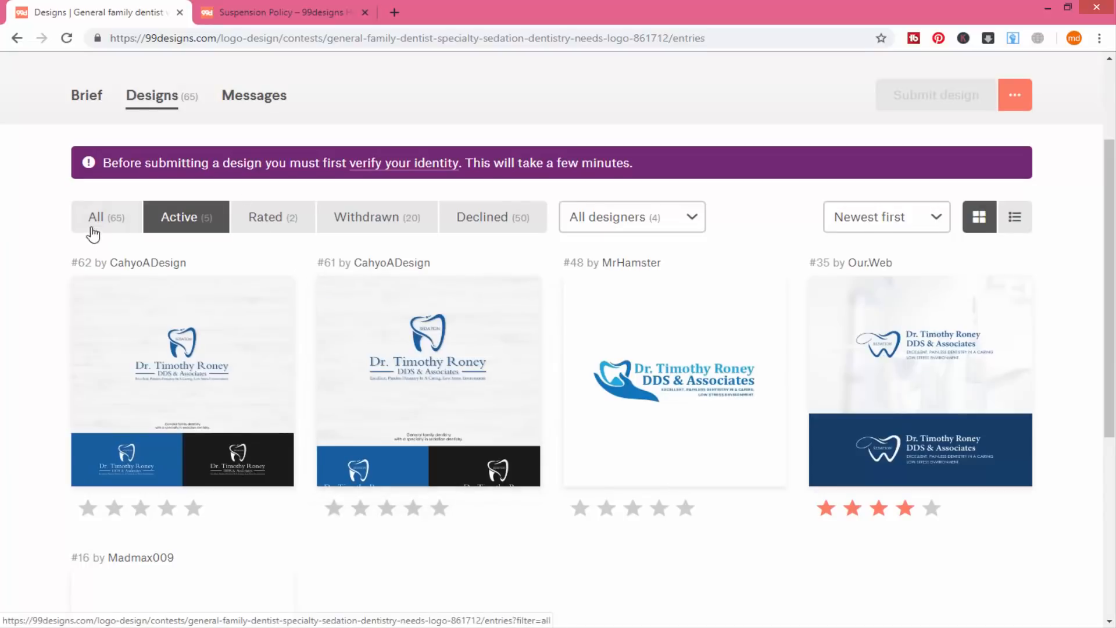
pyautogui.click(105, 217)
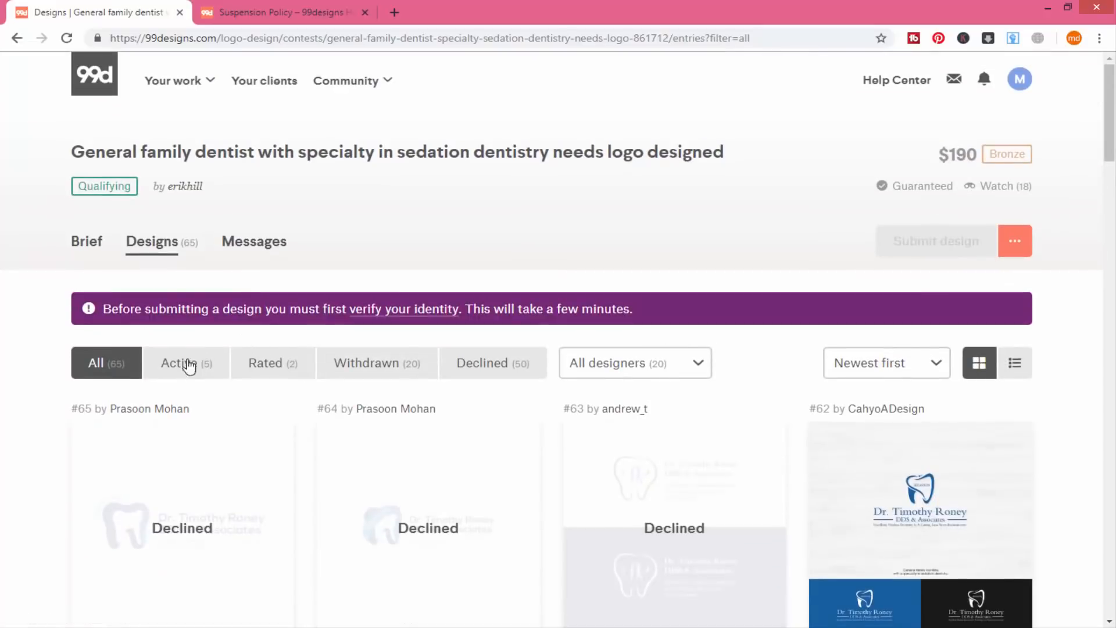
pyautogui.click(186, 363)
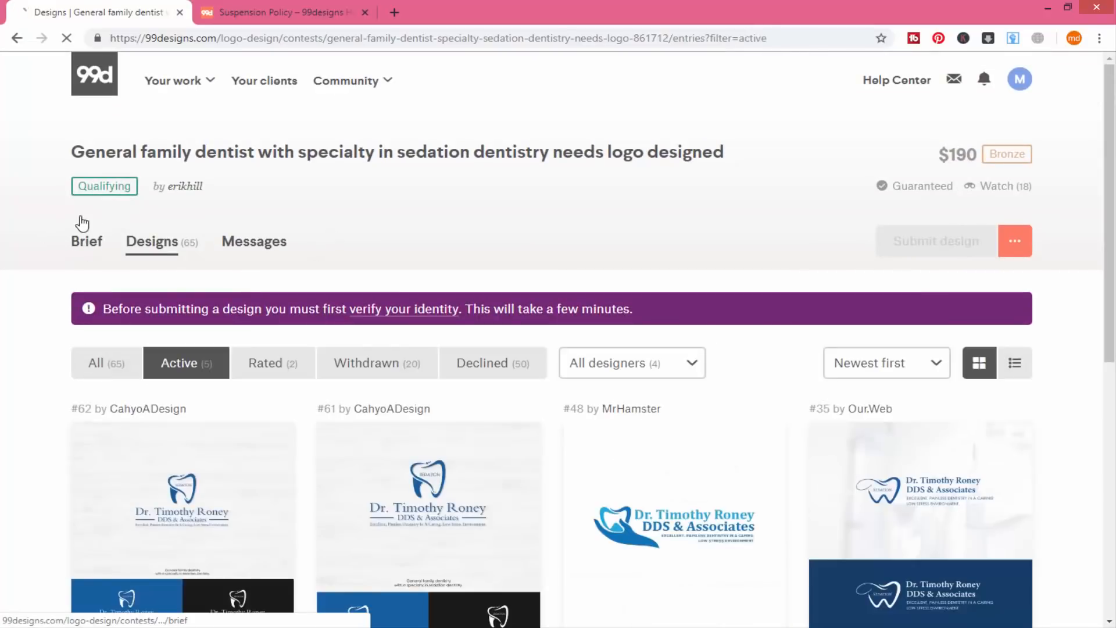
pyautogui.click(86, 241)
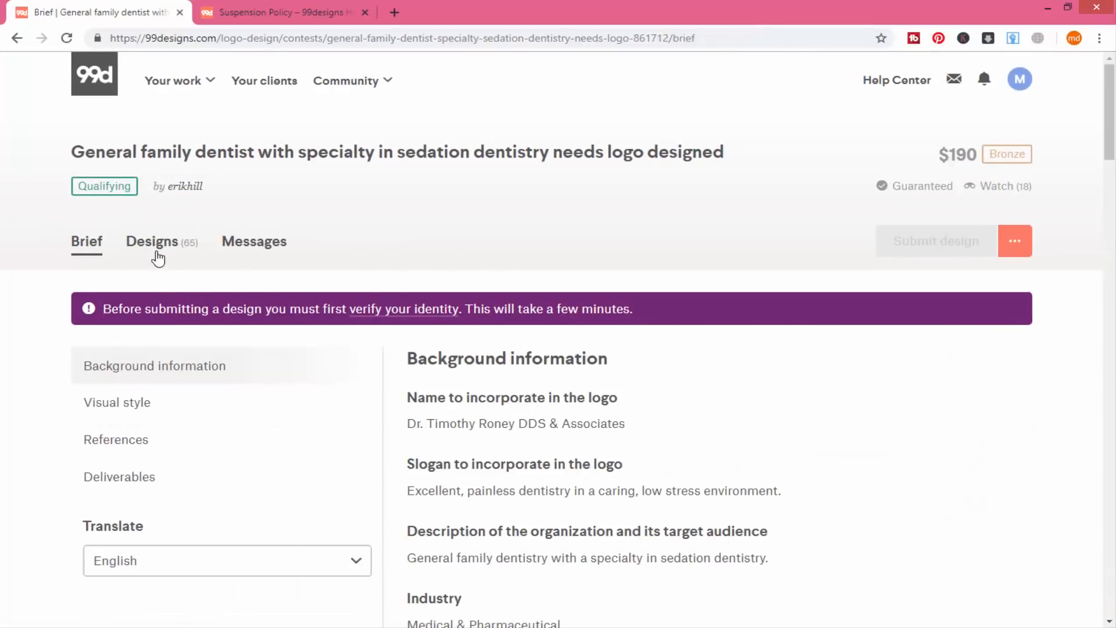
pyautogui.moveTo(151, 242)
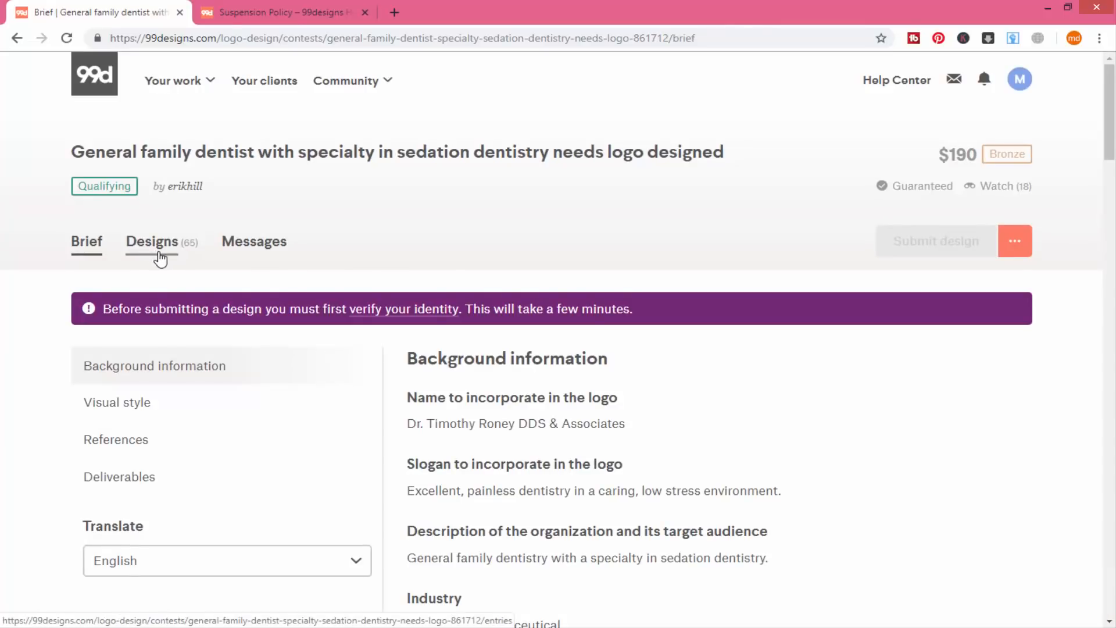
pyautogui.moveTo(163, 251)
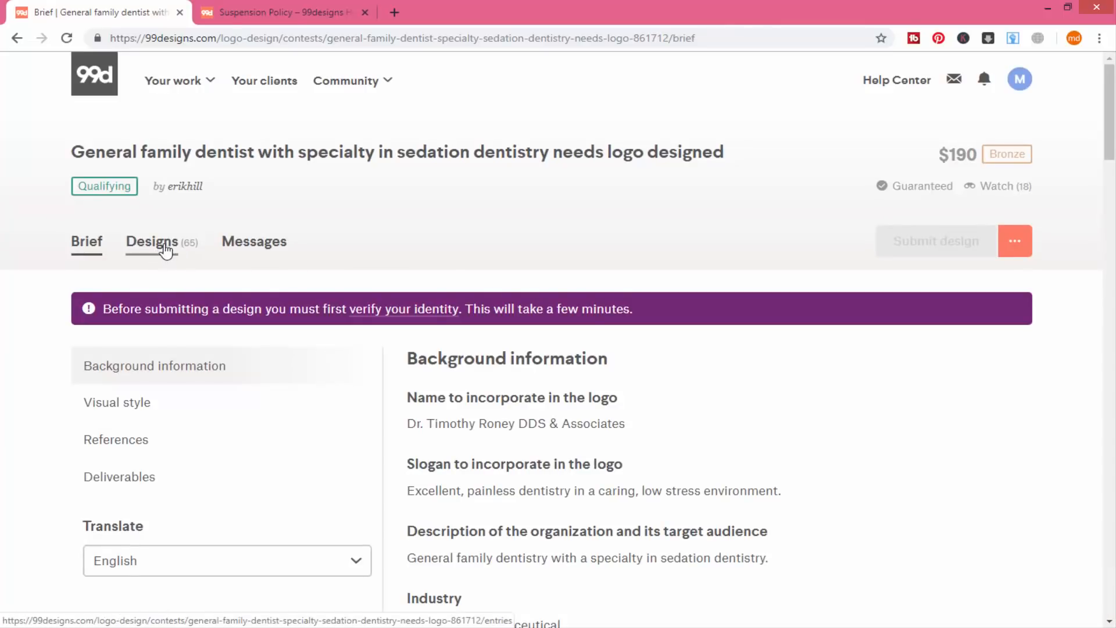
pyautogui.click(152, 241)
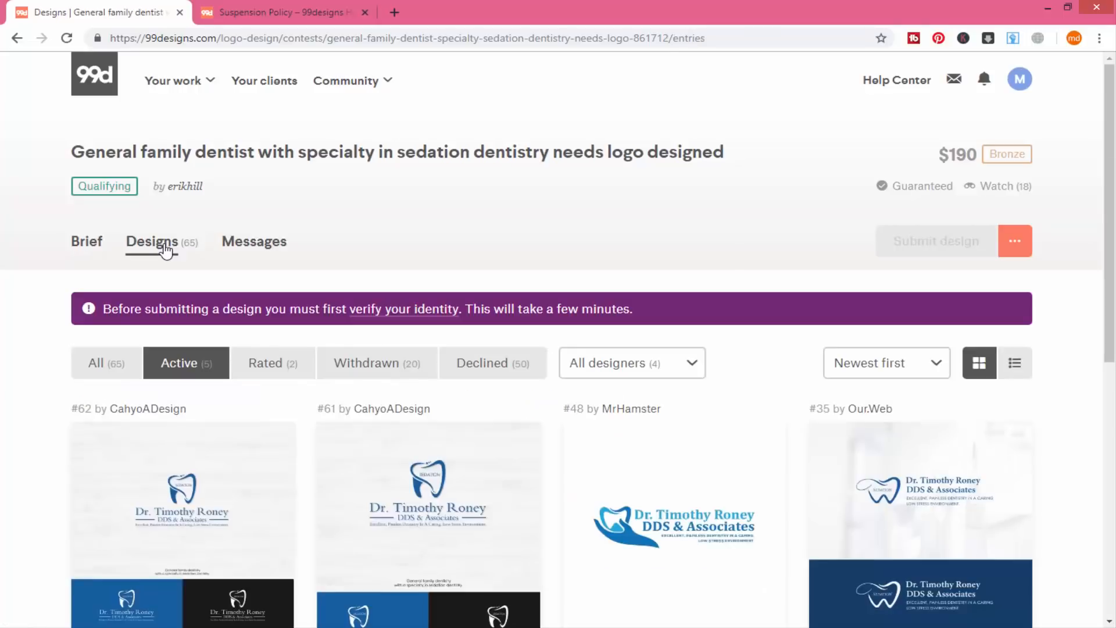
pyautogui.moveTo(208, 307)
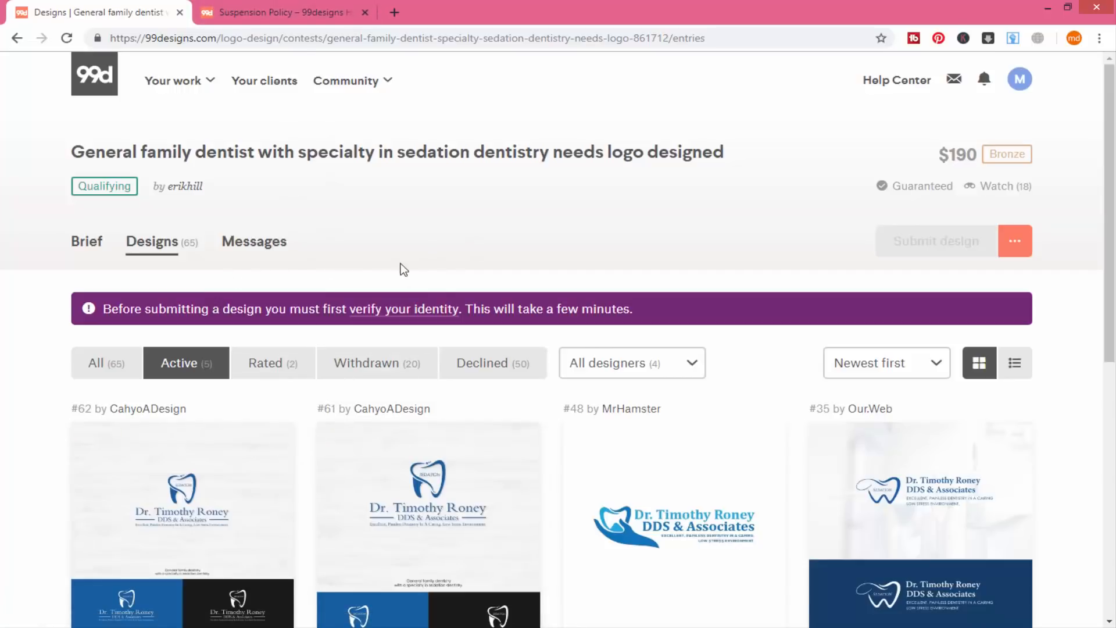
pyautogui.moveTo(375, 314)
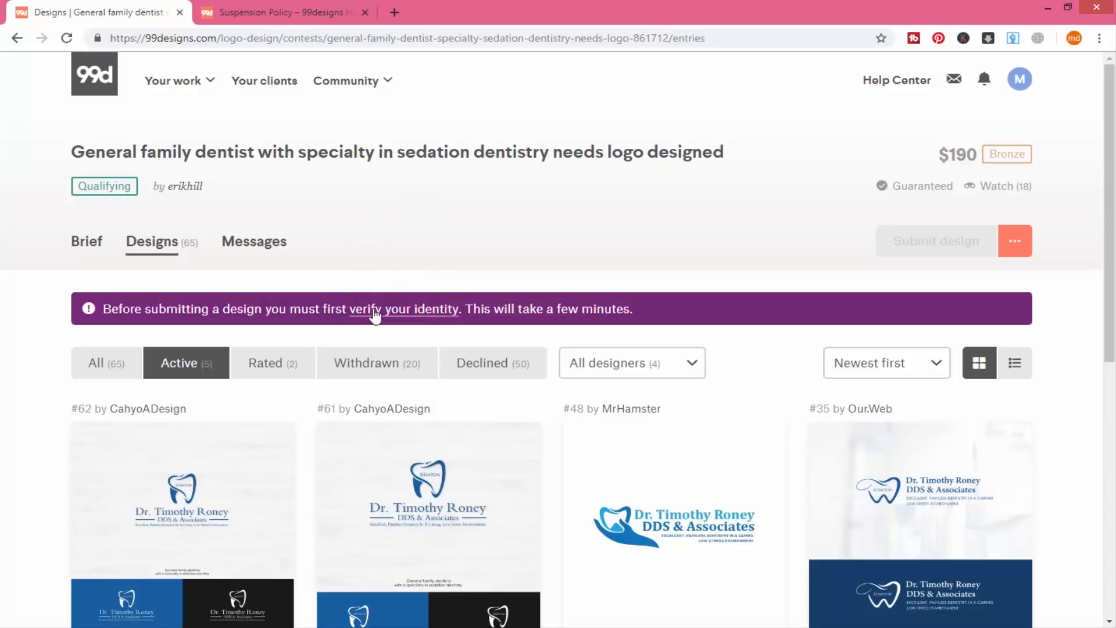
pyautogui.moveTo(420, 317)
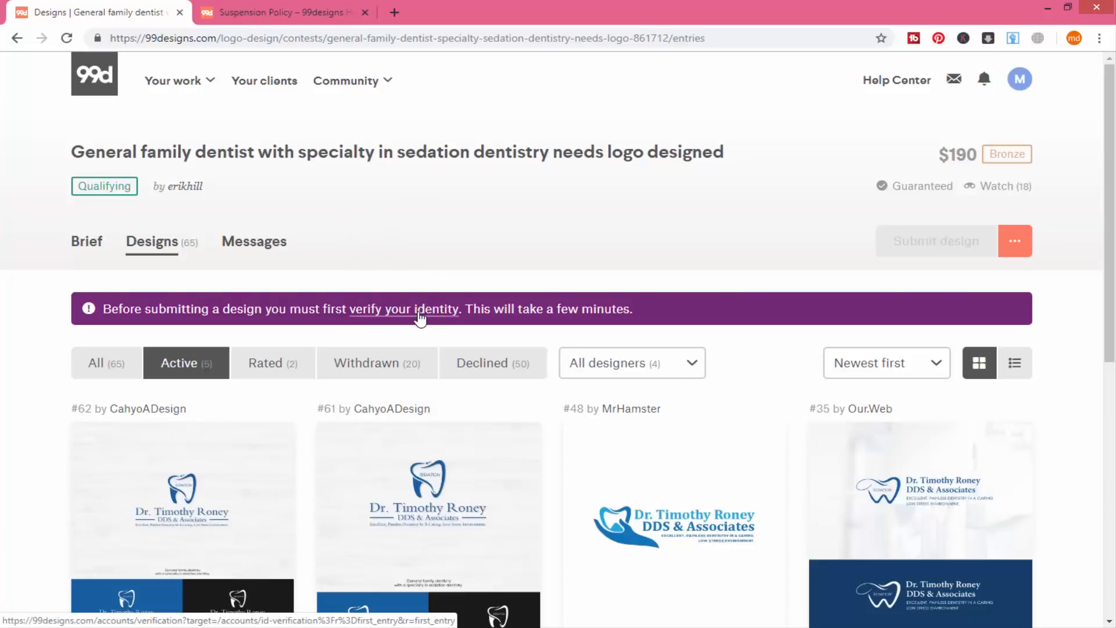
pyautogui.moveTo(403, 304)
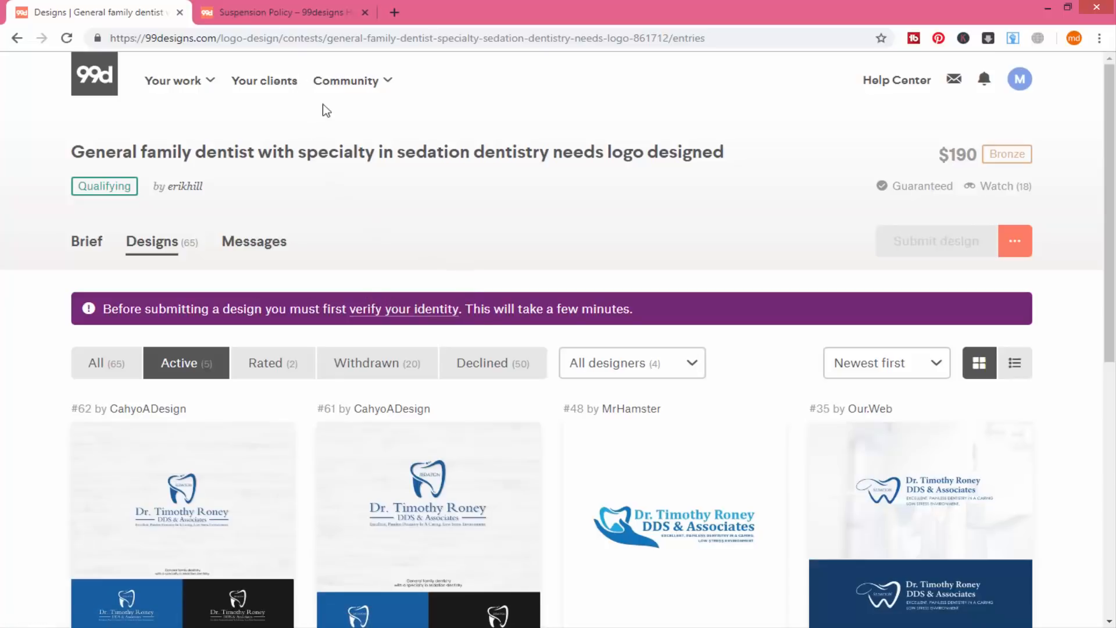
pyautogui.moveTo(192, 82)
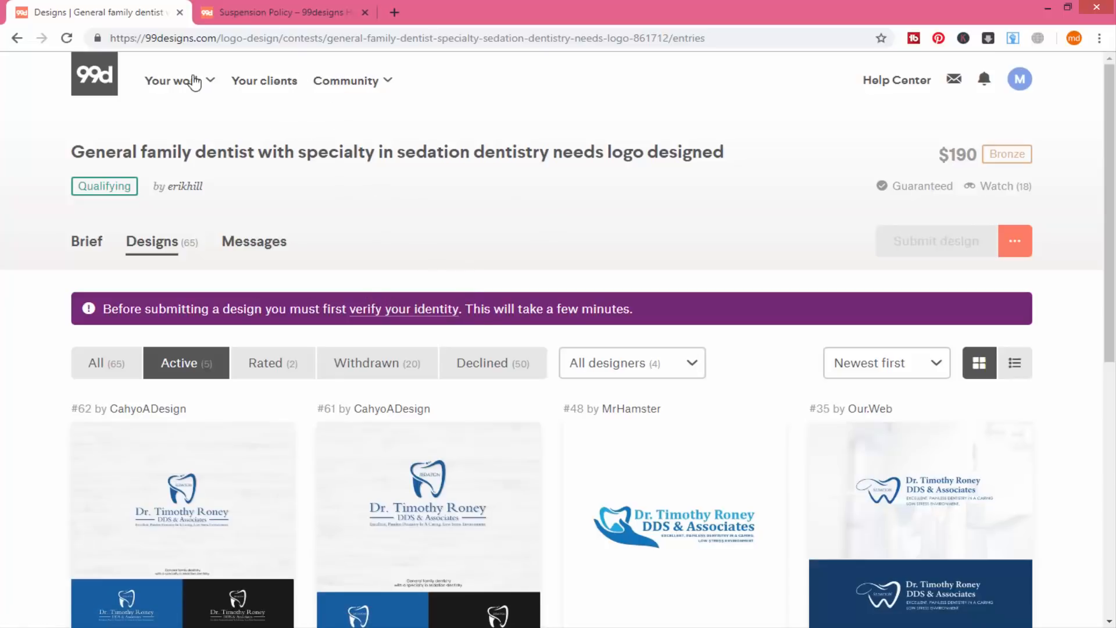
pyautogui.click(347, 80)
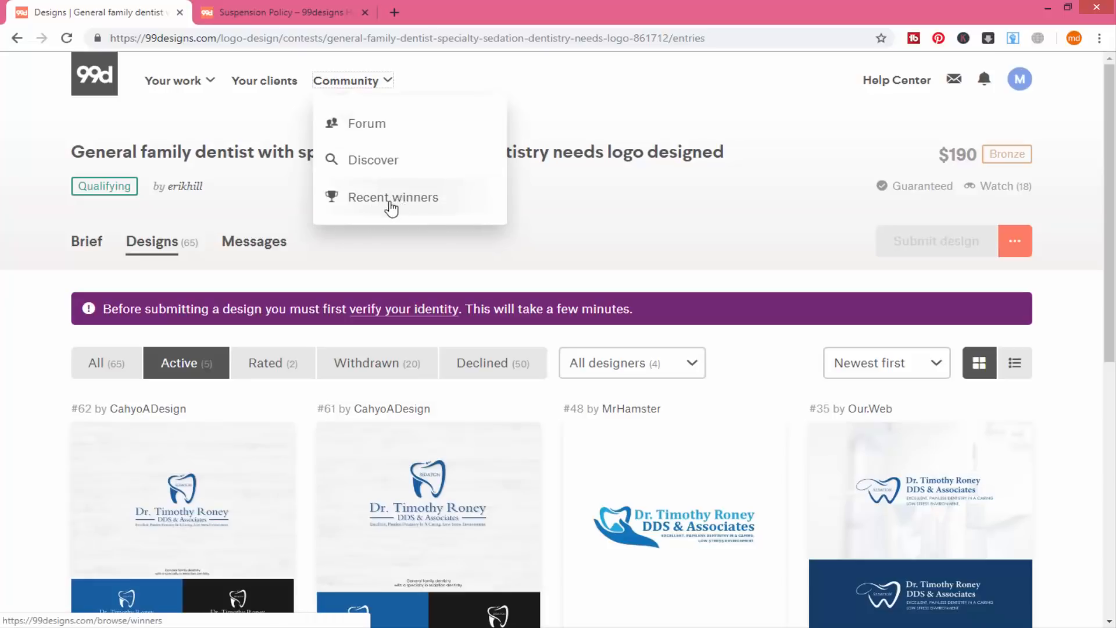
# Open Community > Recent winners and scroll through the winning designs
pyautogui.click(393, 197)
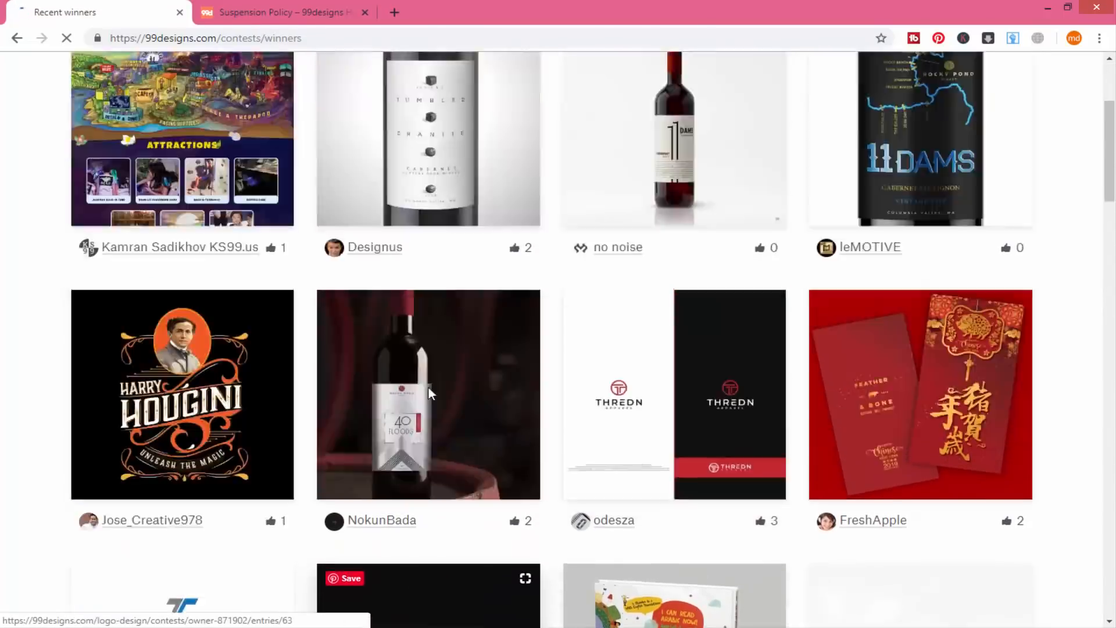
pyautogui.scroll(-3)
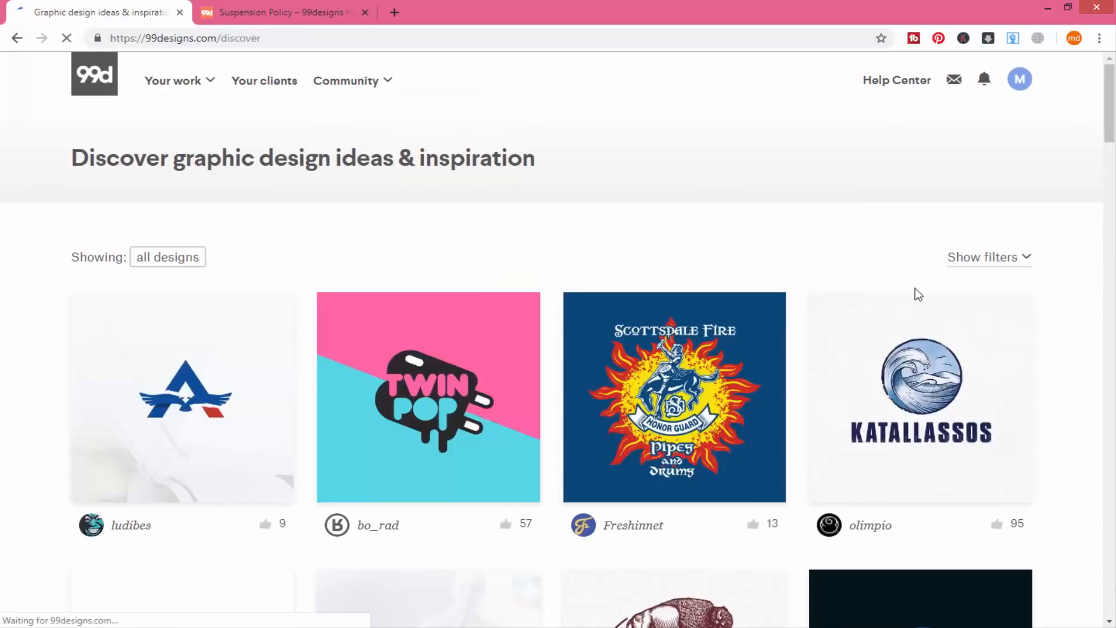
# Show the Discover gallery filters, switch between Industries and Categories, then hide them
pyautogui.click(988, 257)
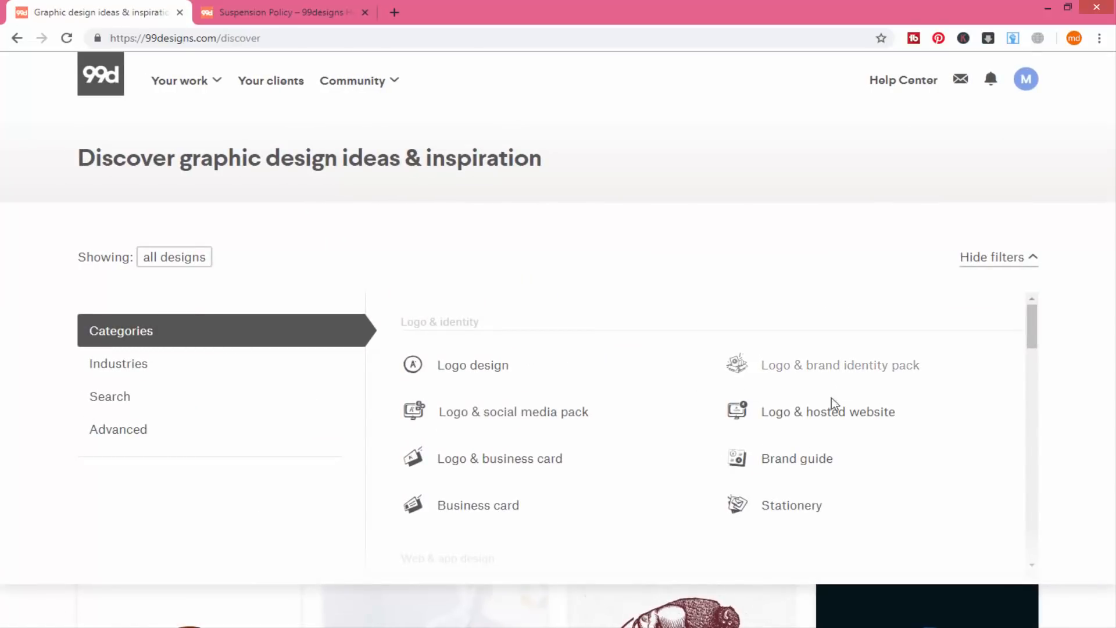
pyautogui.click(118, 363)
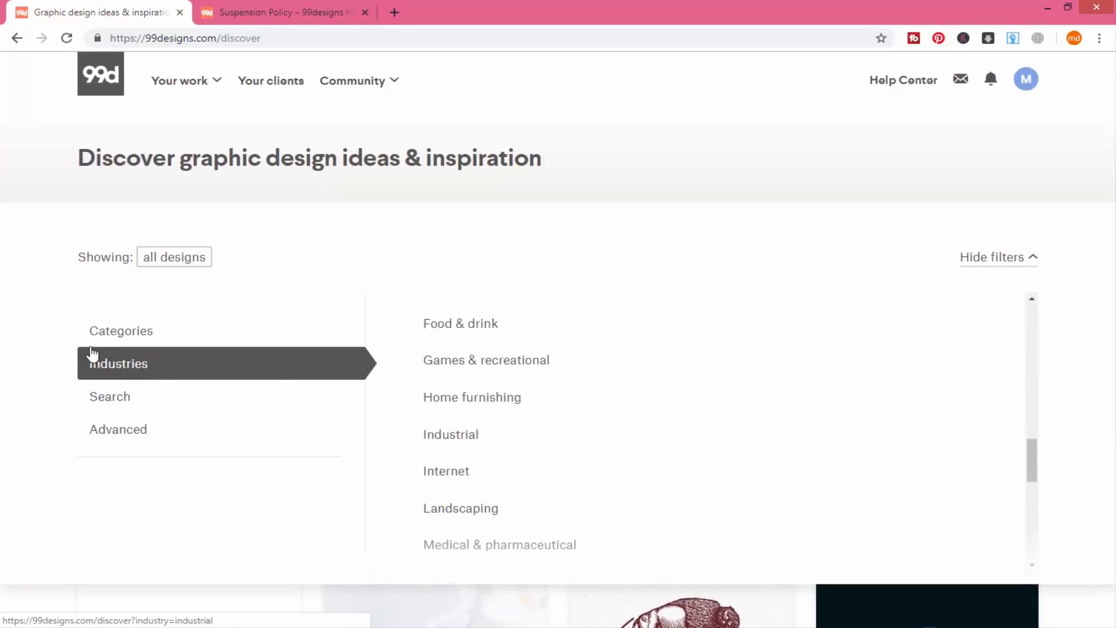
pyautogui.click(121, 330)
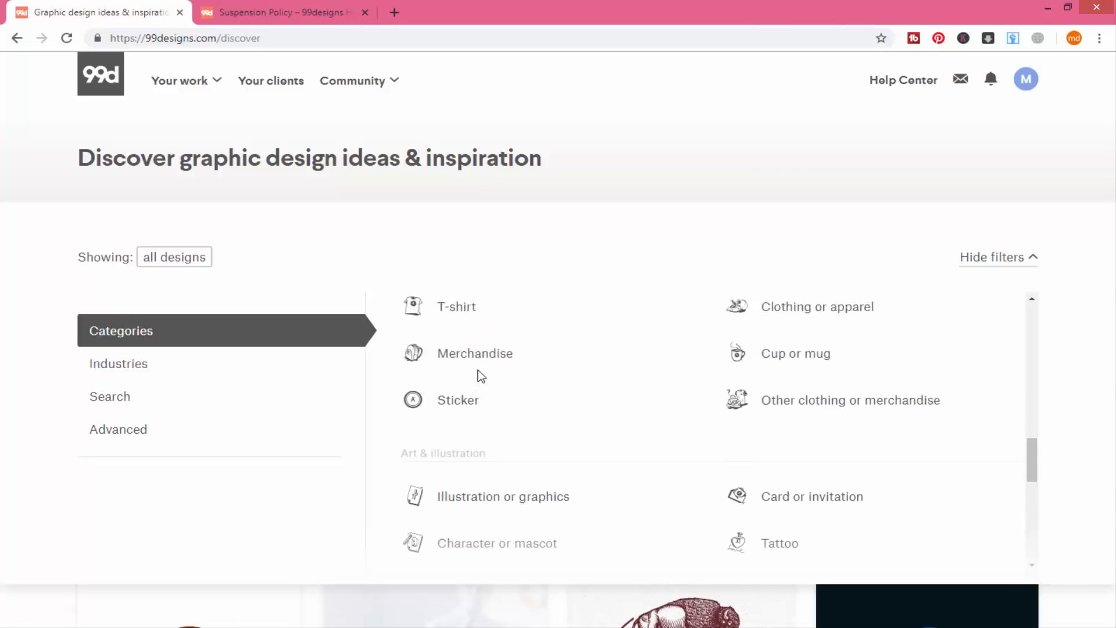
pyautogui.scroll(-3)
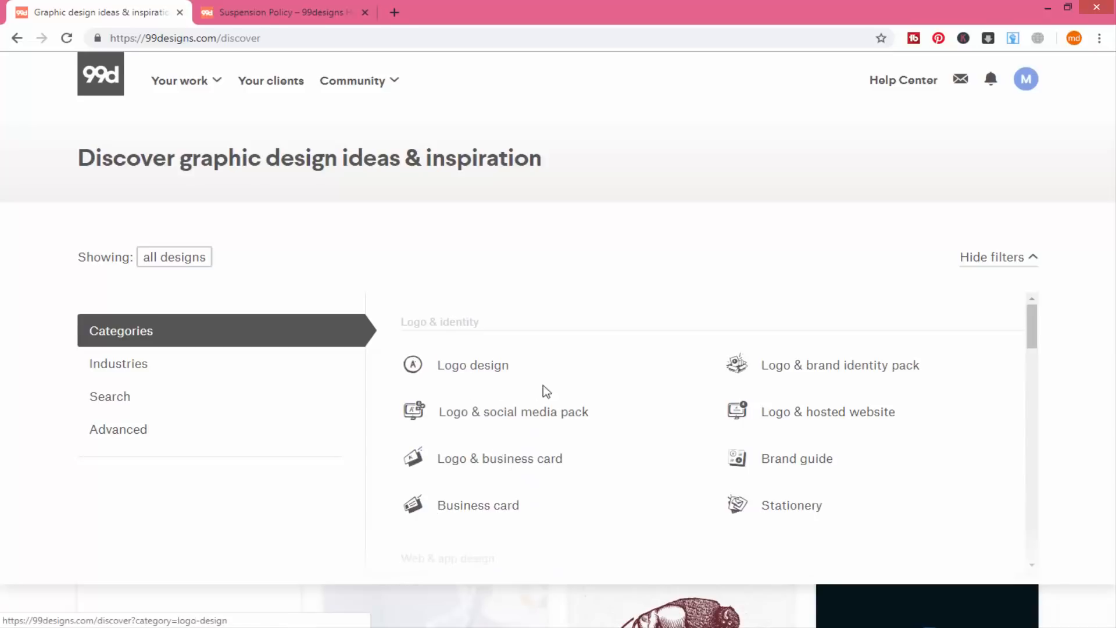
pyautogui.moveTo(1004, 253)
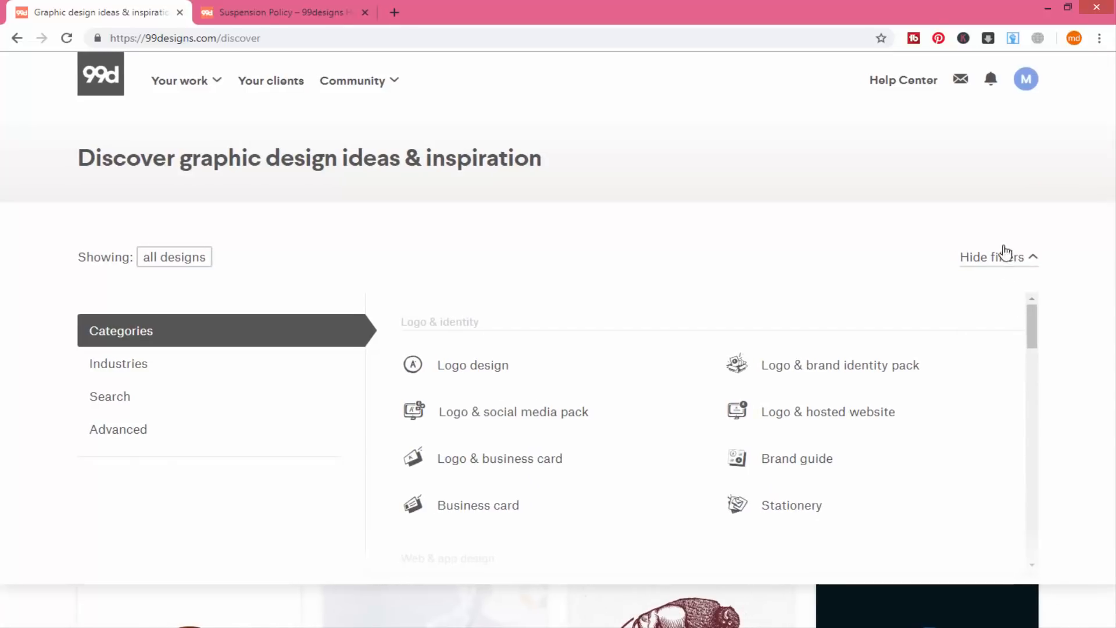
pyautogui.click(990, 257)
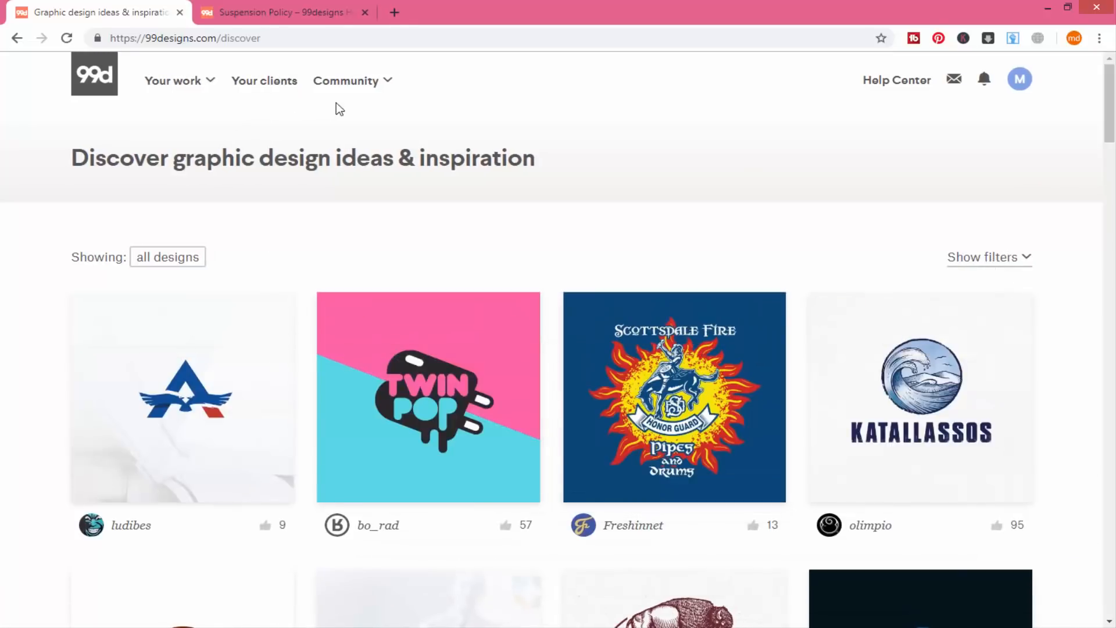
# Scroll the Discover gallery and return to the open contests listing
pyautogui.scroll(-3)
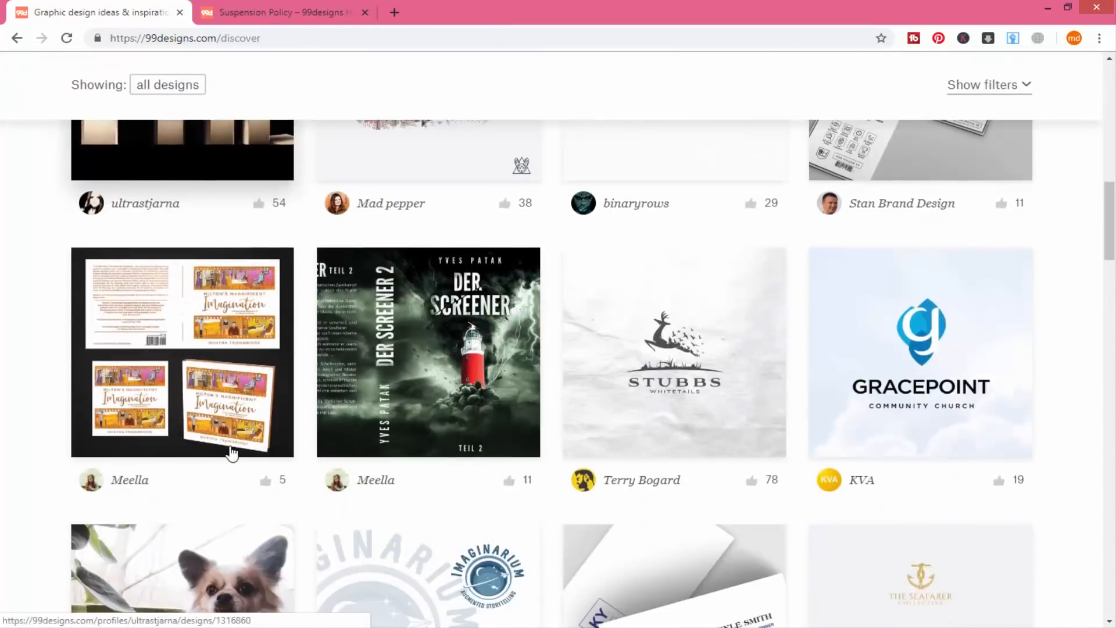
pyautogui.scroll(3)
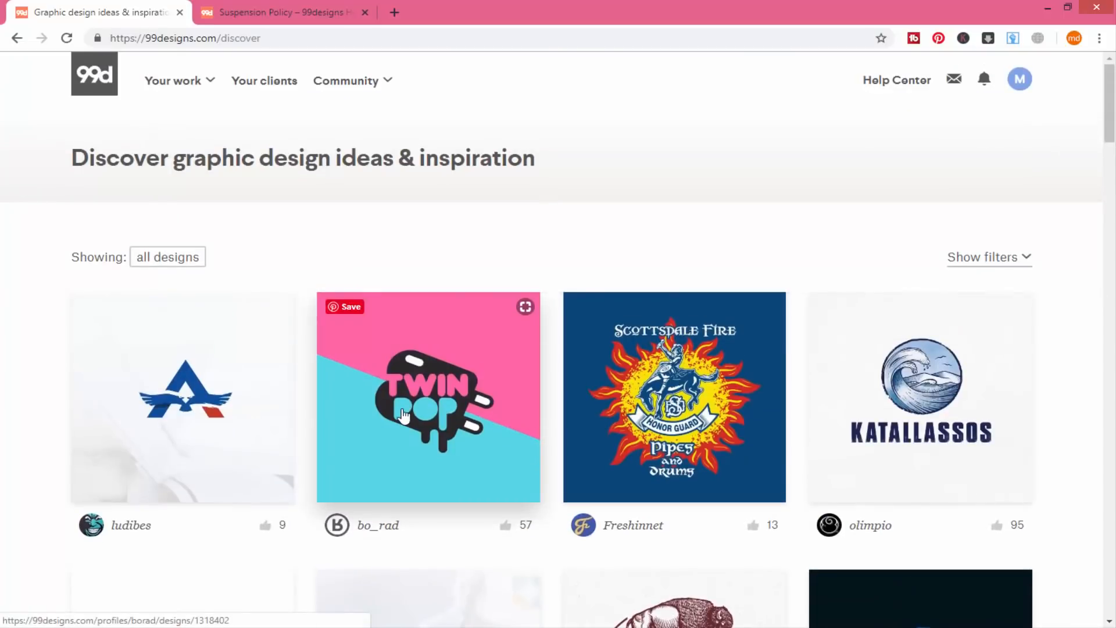
pyautogui.click(174, 81)
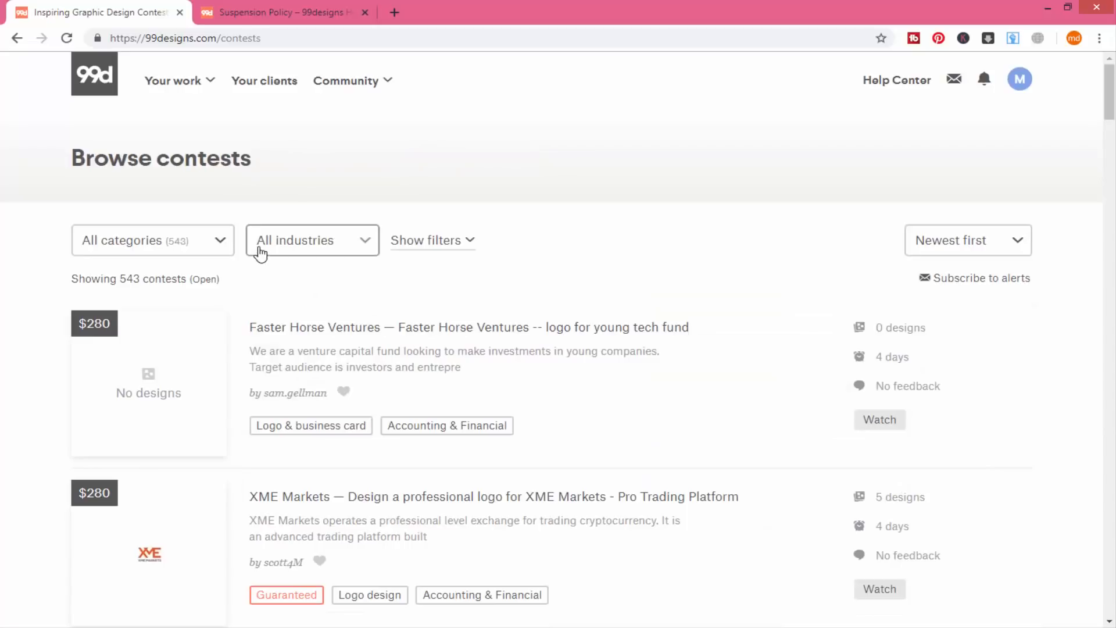
# Filter the contest list to Gold-level contests by unchecking Base
pyautogui.click(153, 240)
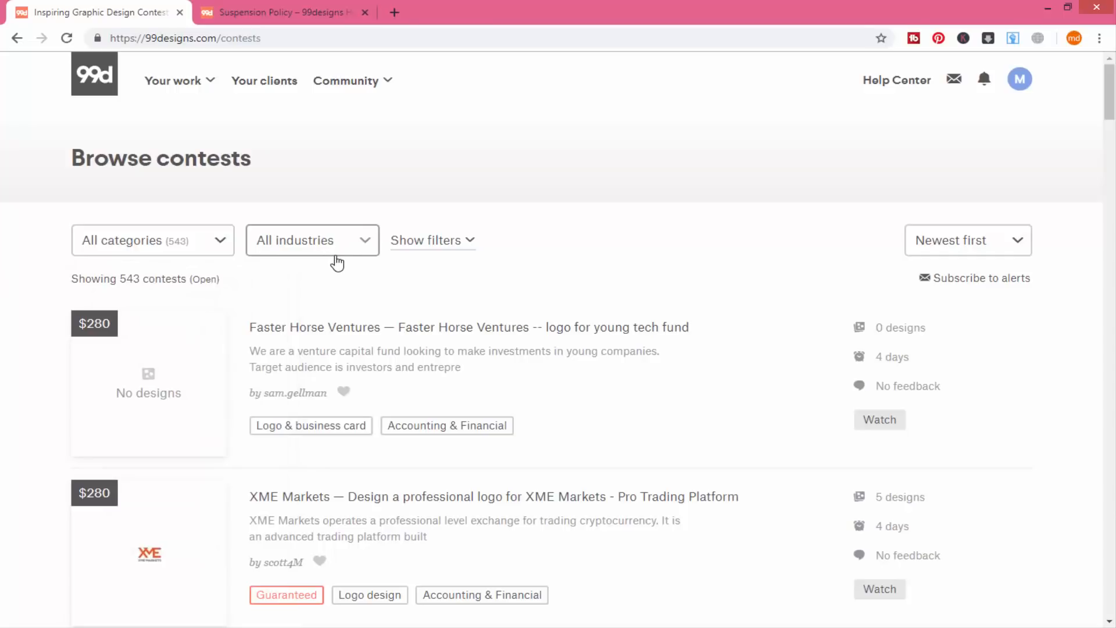
pyautogui.moveTo(494, 285)
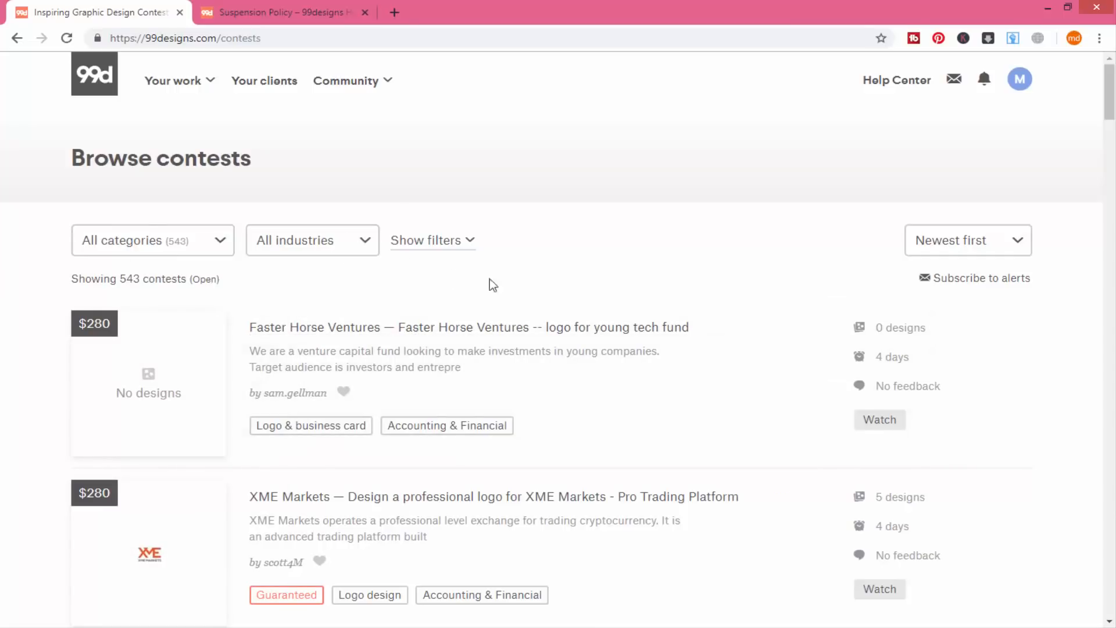
pyautogui.click(152, 240)
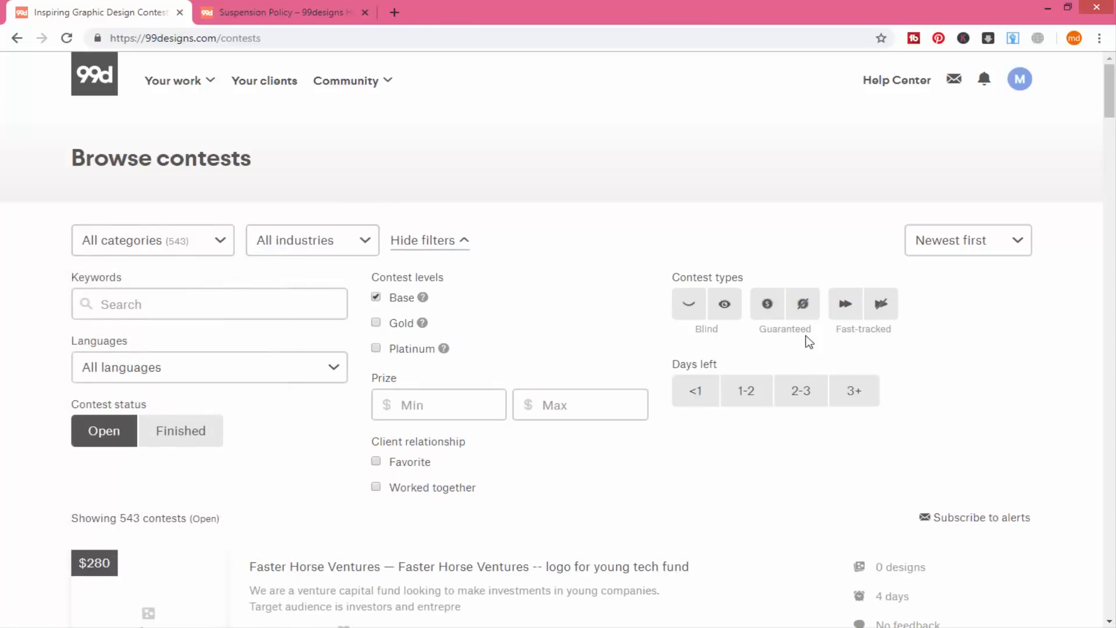
pyautogui.click(376, 323)
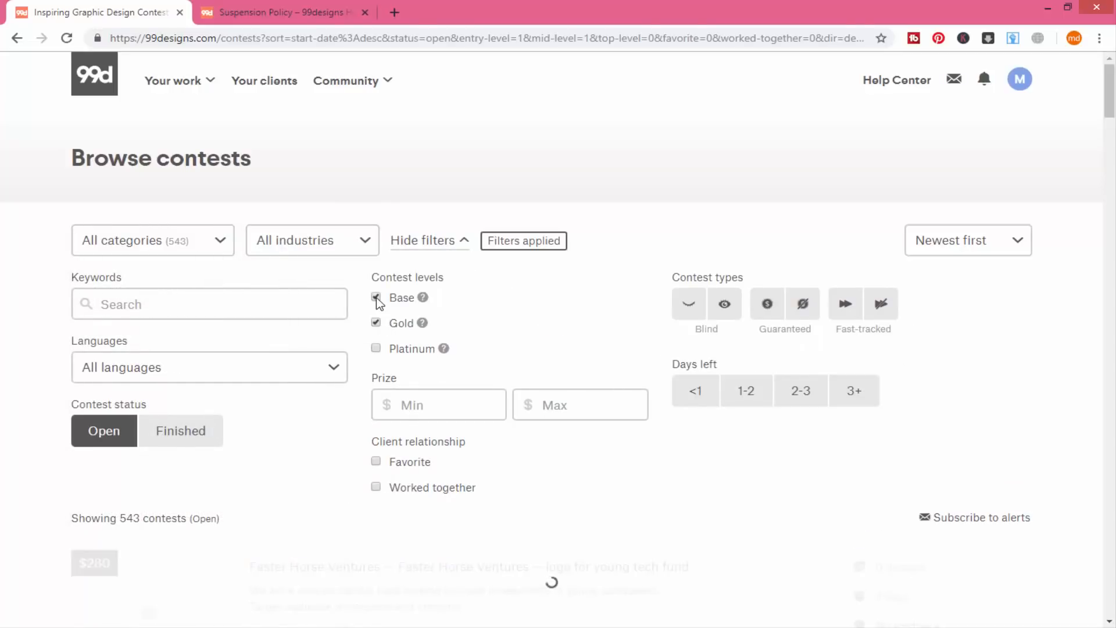
pyautogui.click(376, 298)
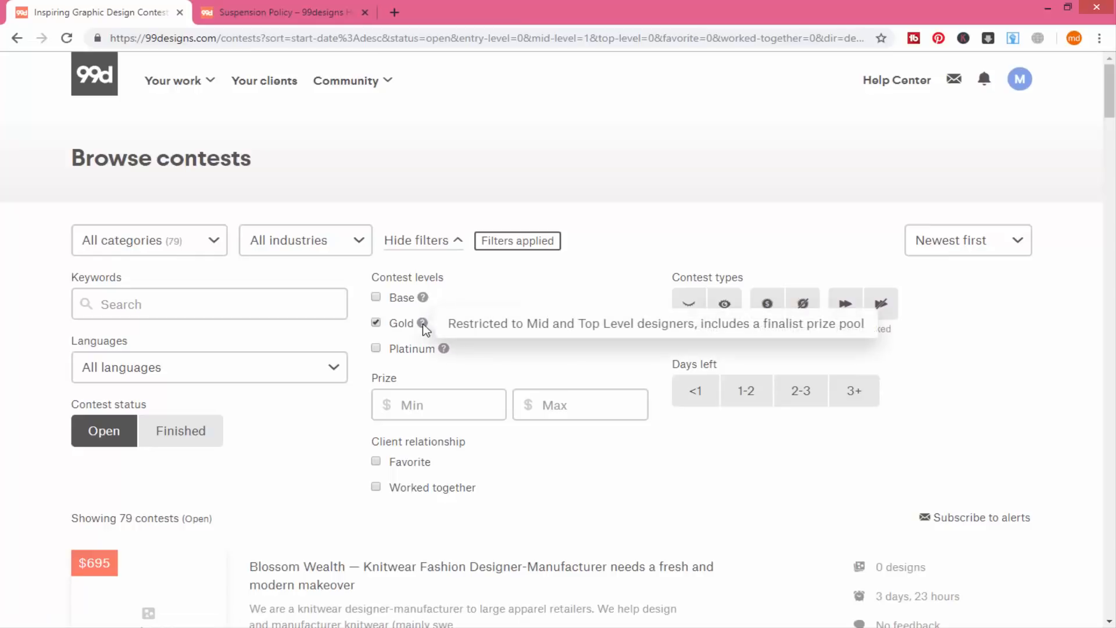
pyautogui.moveTo(99, 399)
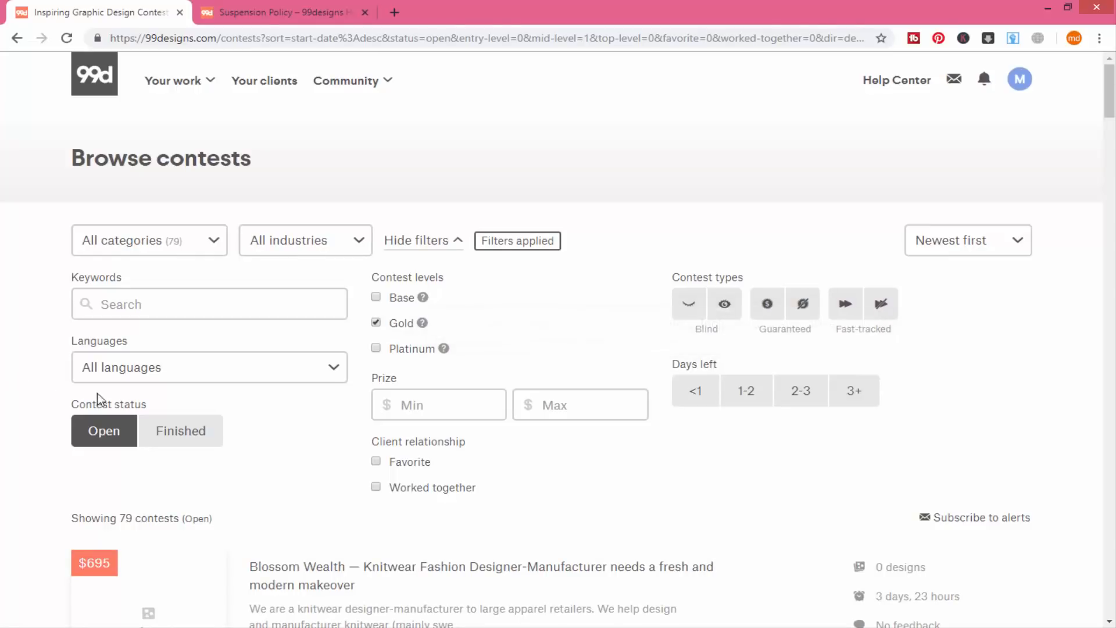
# Scroll to the finished contests and open the Crossways Capital logo contest
pyautogui.scroll(-3)
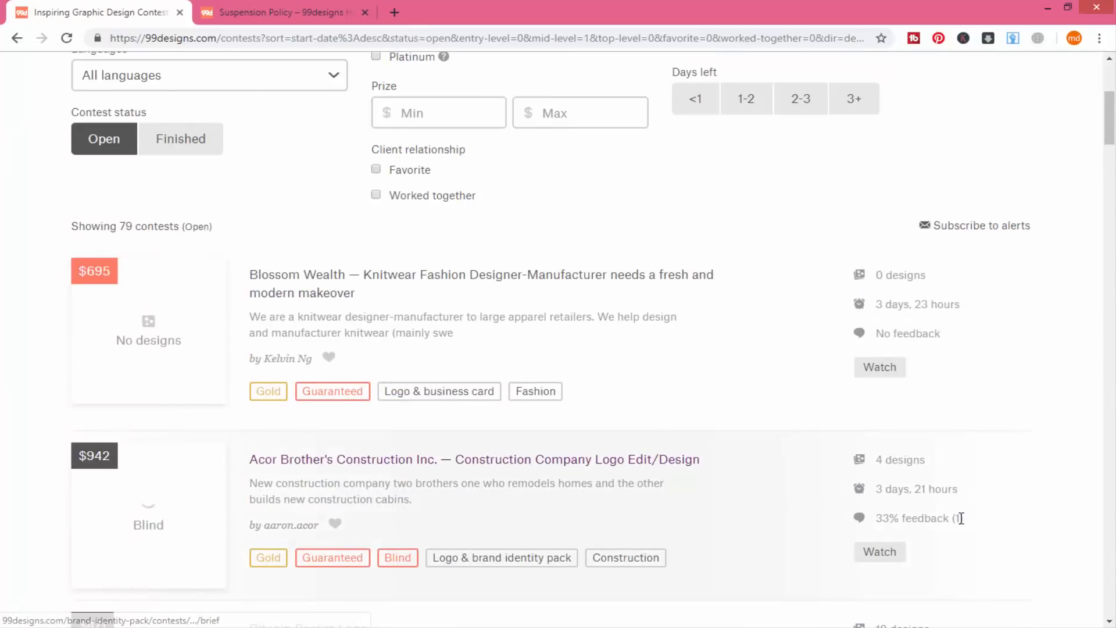
pyautogui.scroll(-3)
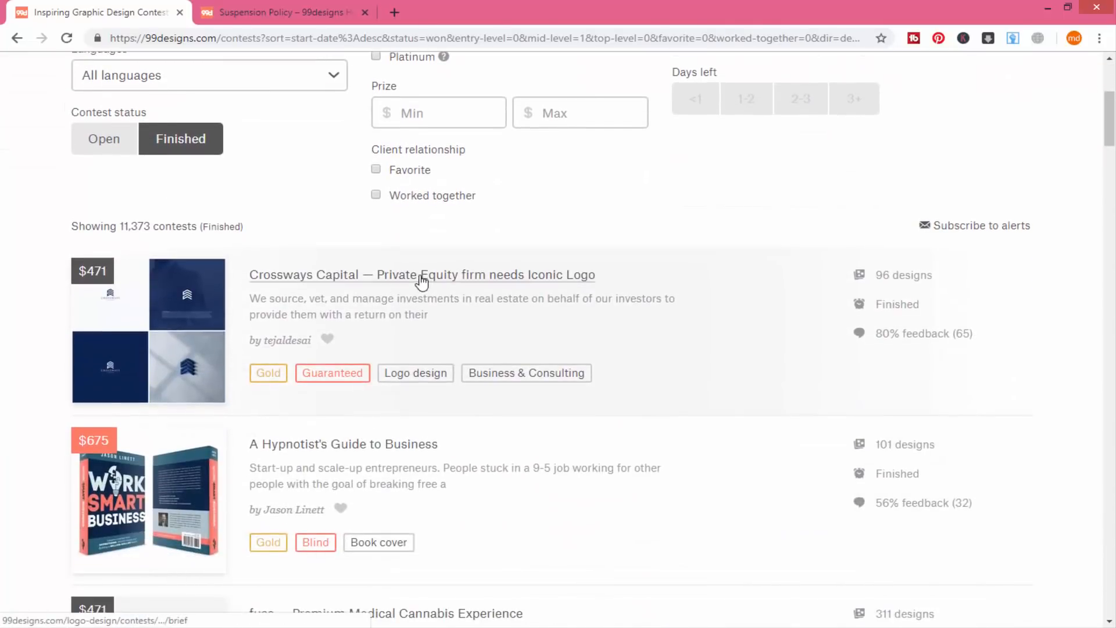
pyautogui.scroll(-3)
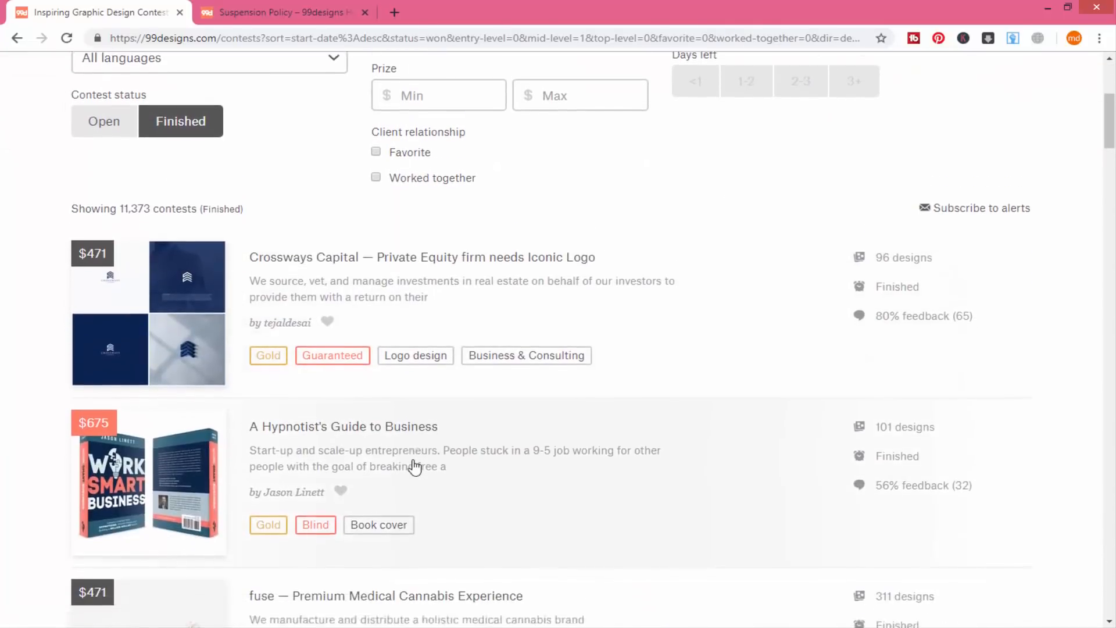
pyautogui.click(422, 257)
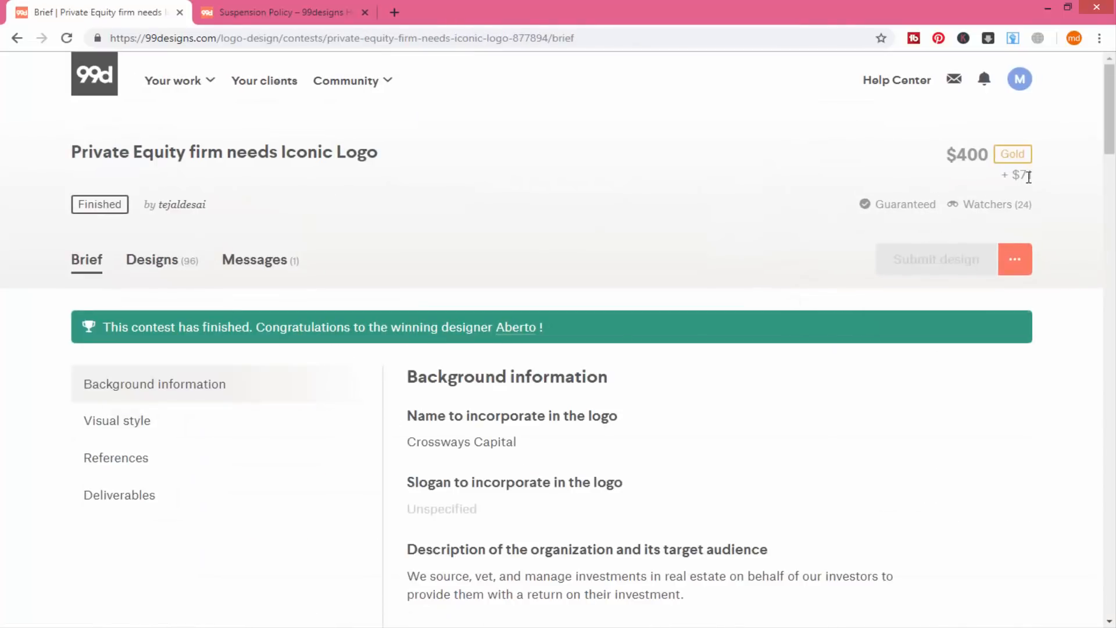
pyautogui.moveTo(344, 237)
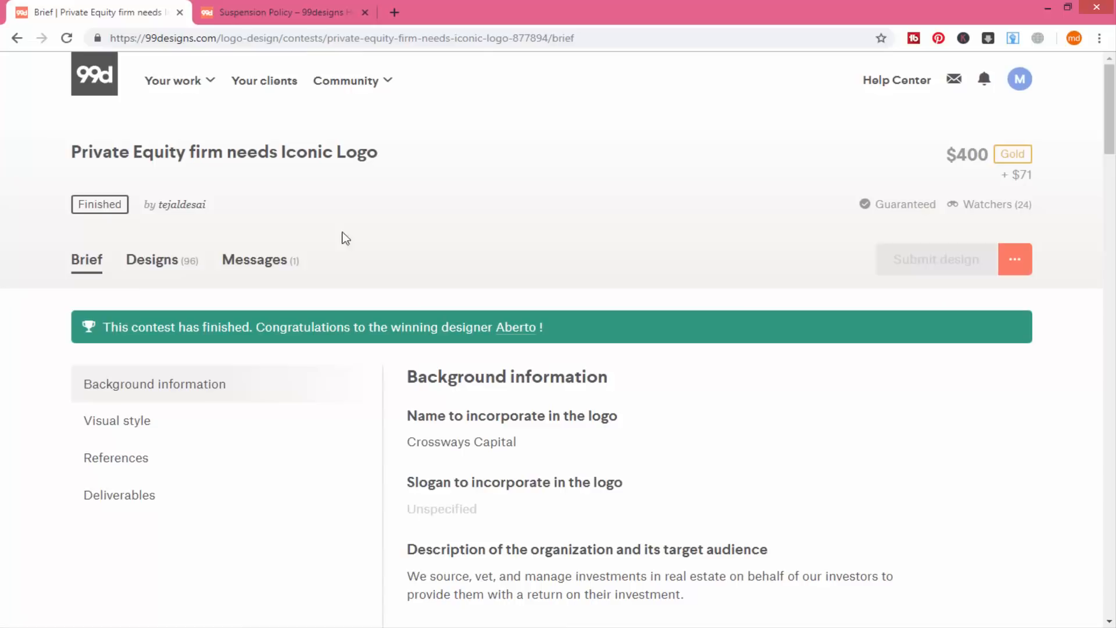
pyautogui.scroll(-3)
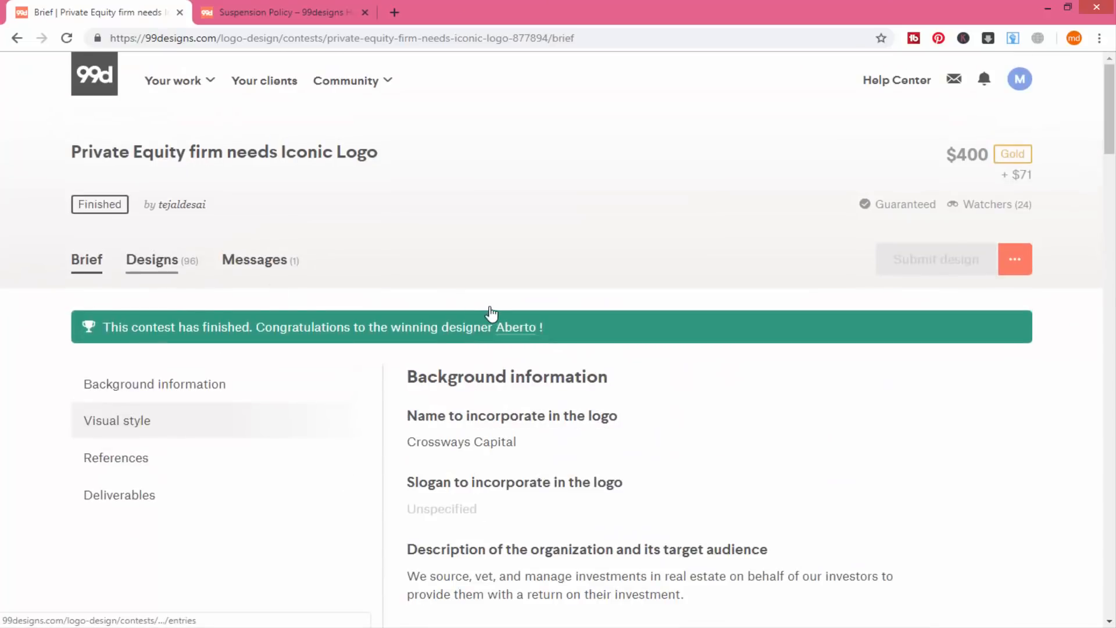
pyautogui.click(151, 259)
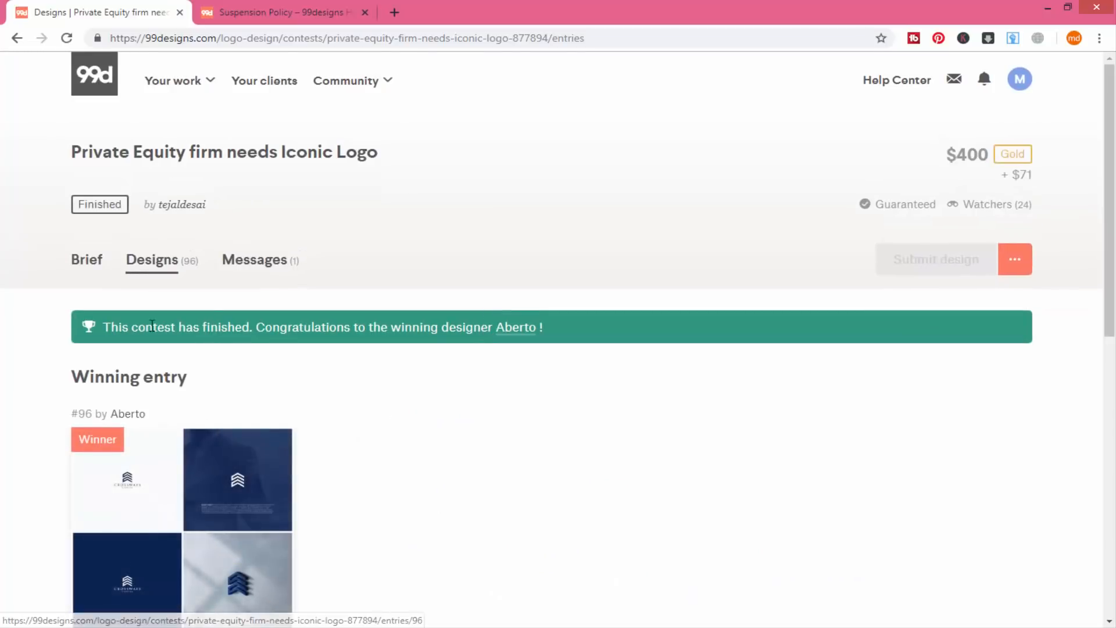
pyautogui.scroll(-3)
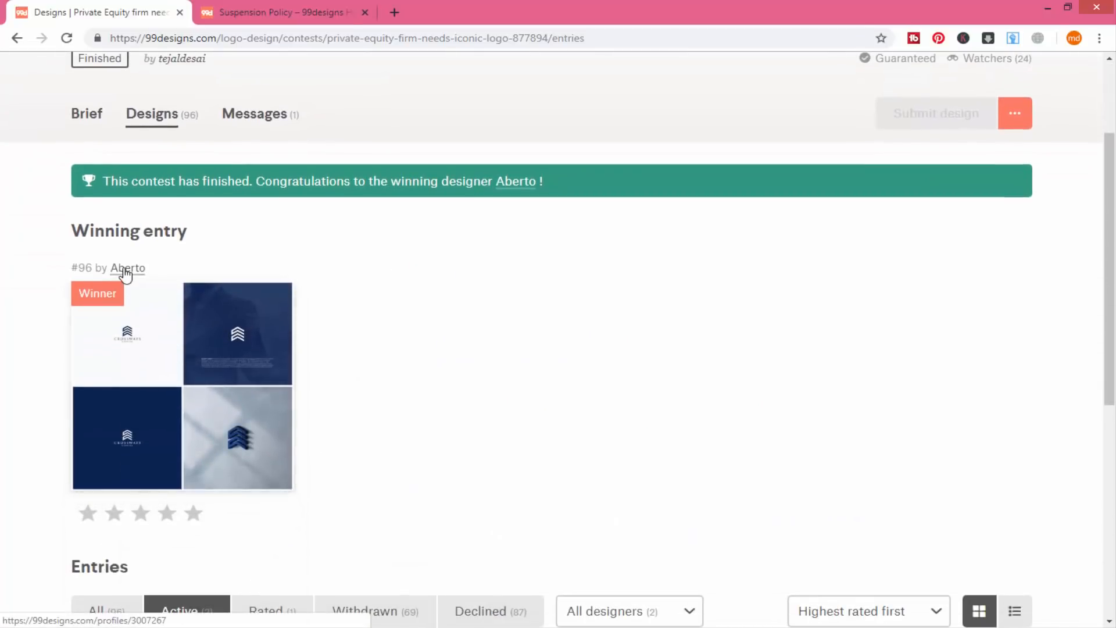
pyautogui.click(181, 332)
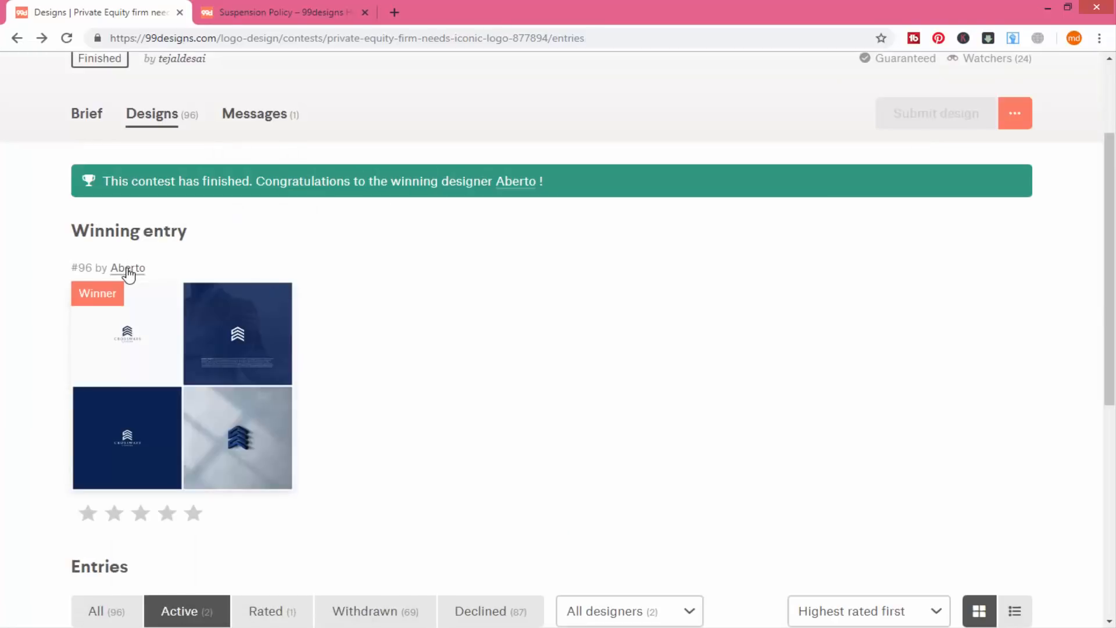
pyautogui.click(126, 267)
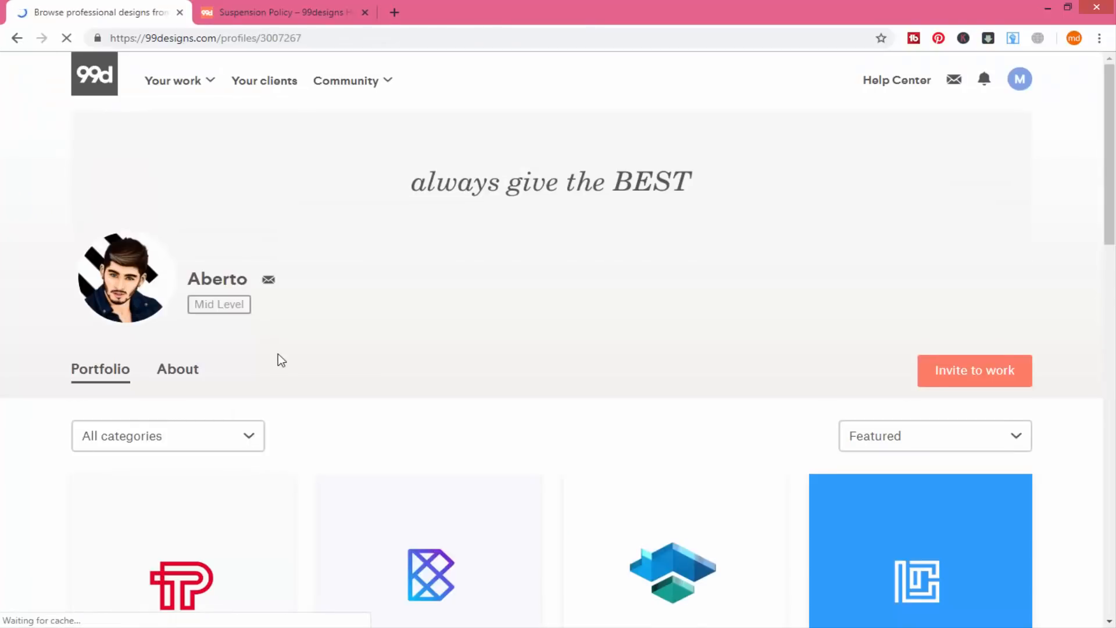
# Open Aberto's About tab and review the 5.0-star rating from 16 reviews
pyautogui.scroll(-3)
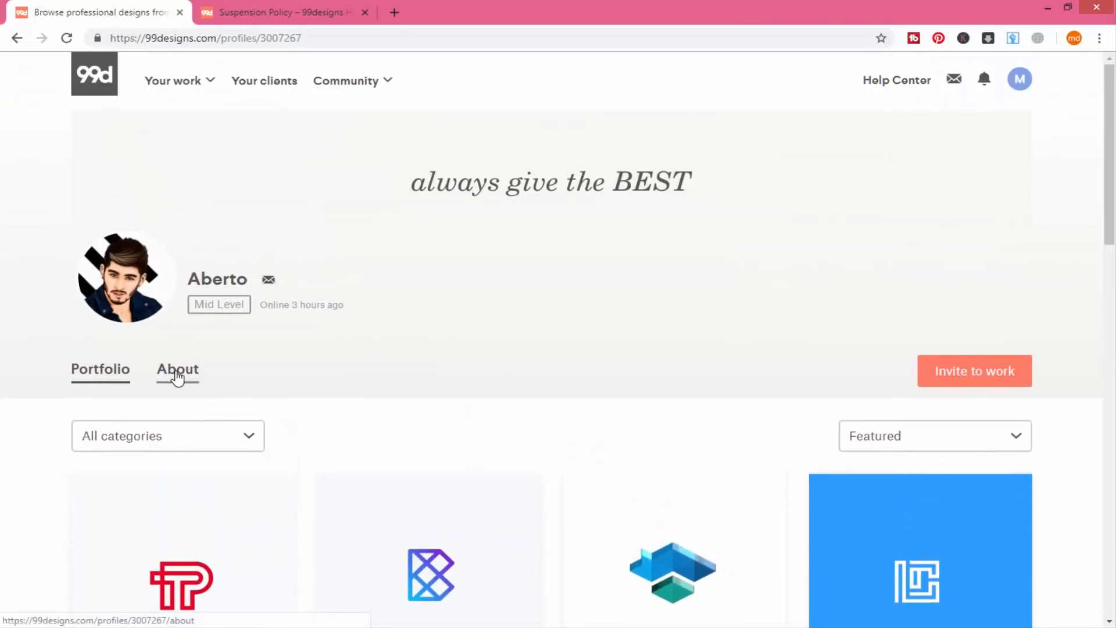
pyautogui.click(177, 368)
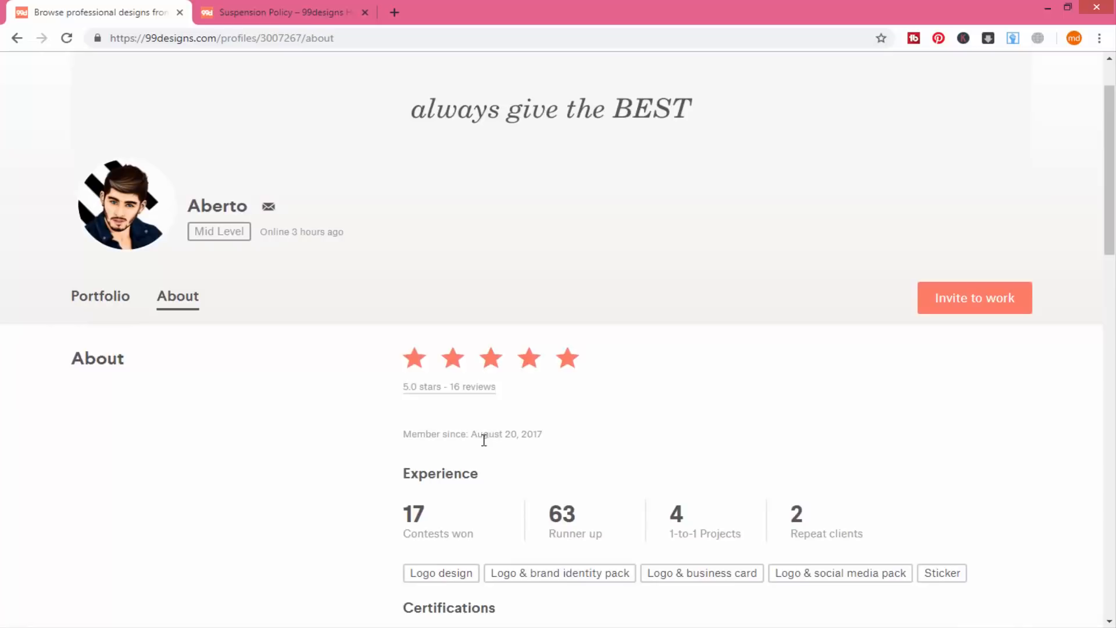
pyautogui.scroll(-3)
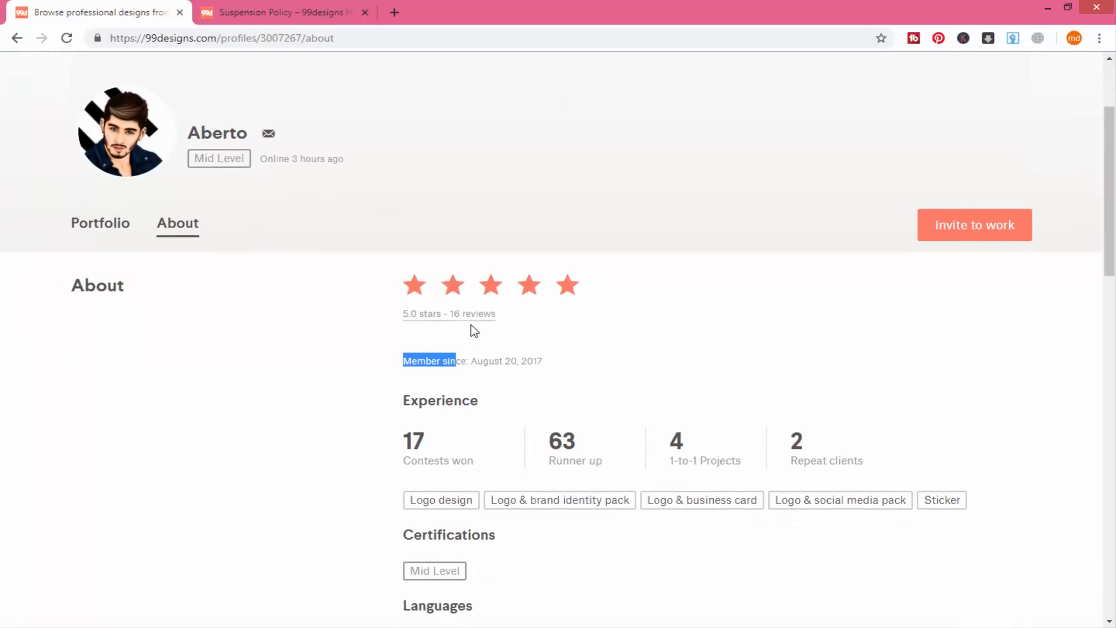
pyautogui.scroll(-3)
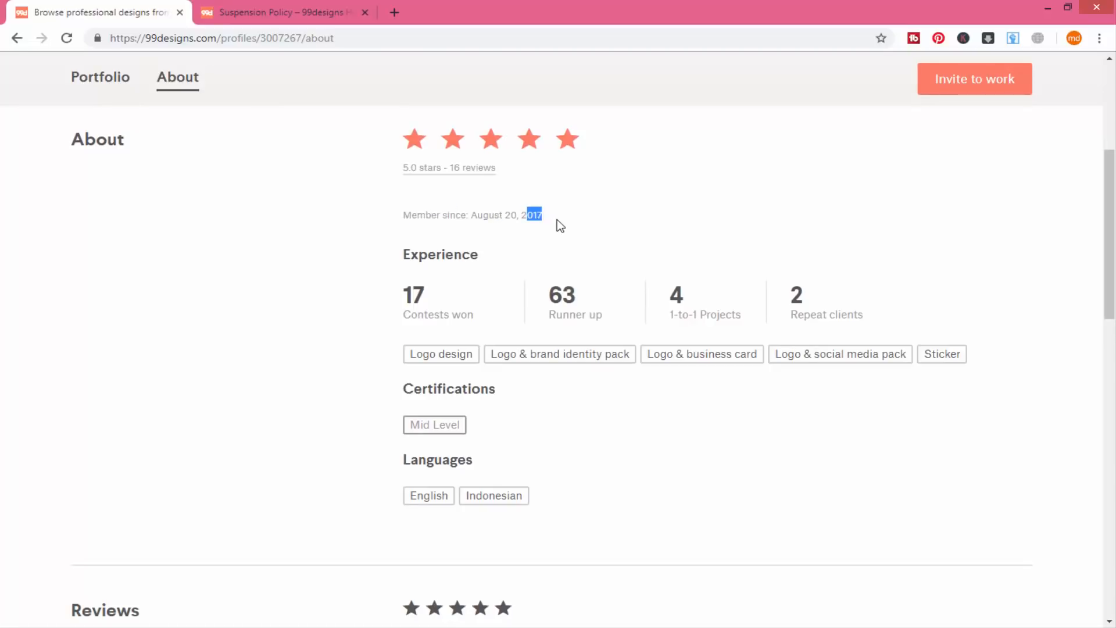
pyautogui.scroll(-3)
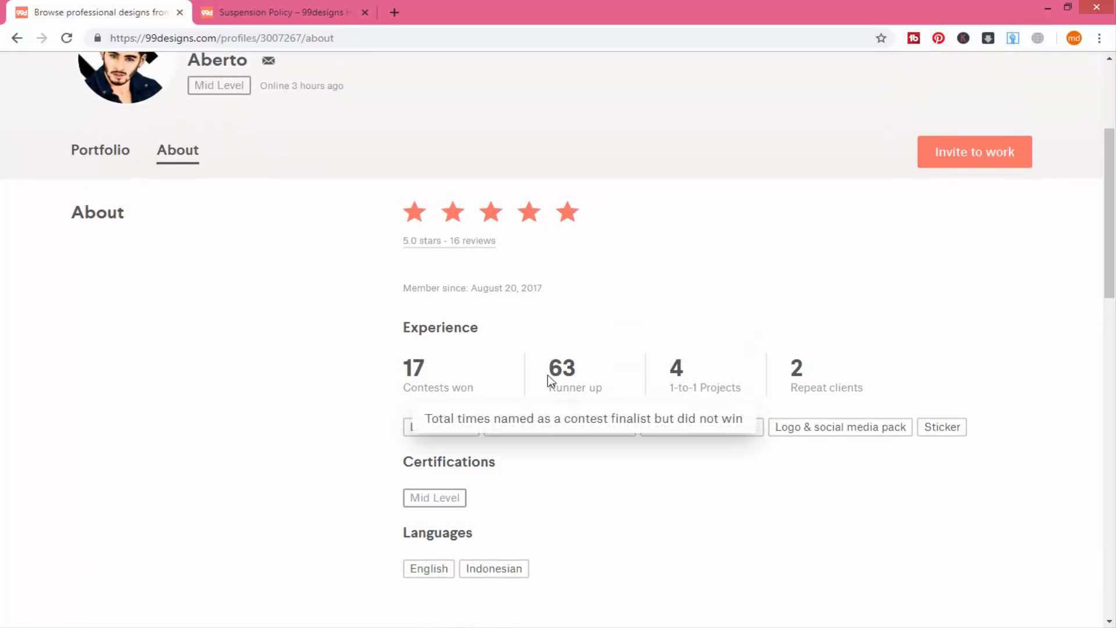
pyautogui.moveTo(674, 388)
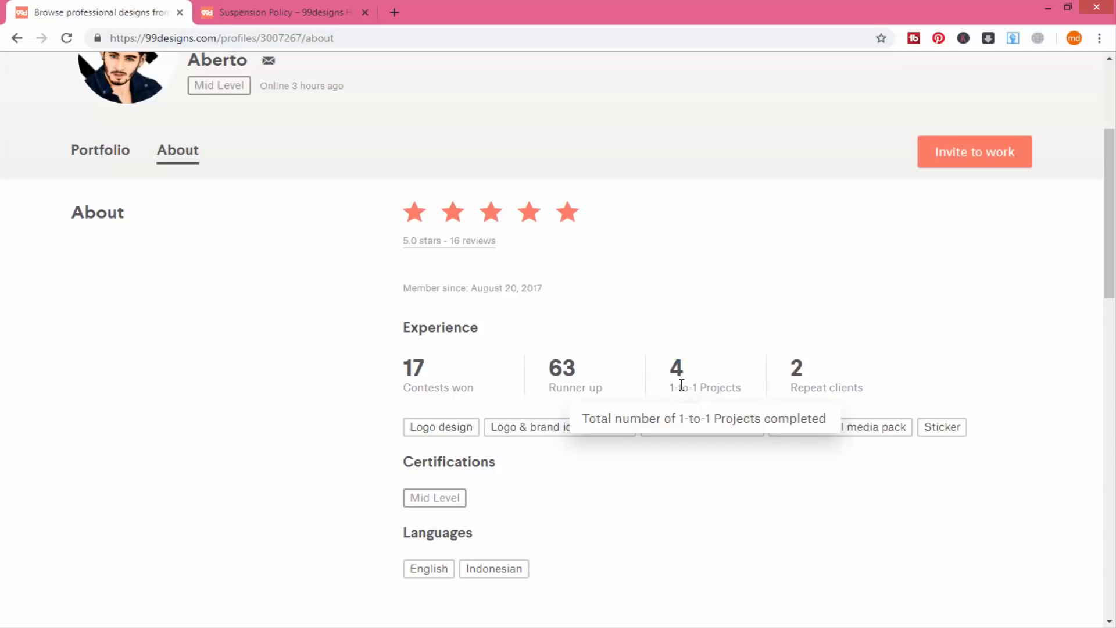
pyautogui.moveTo(698, 395)
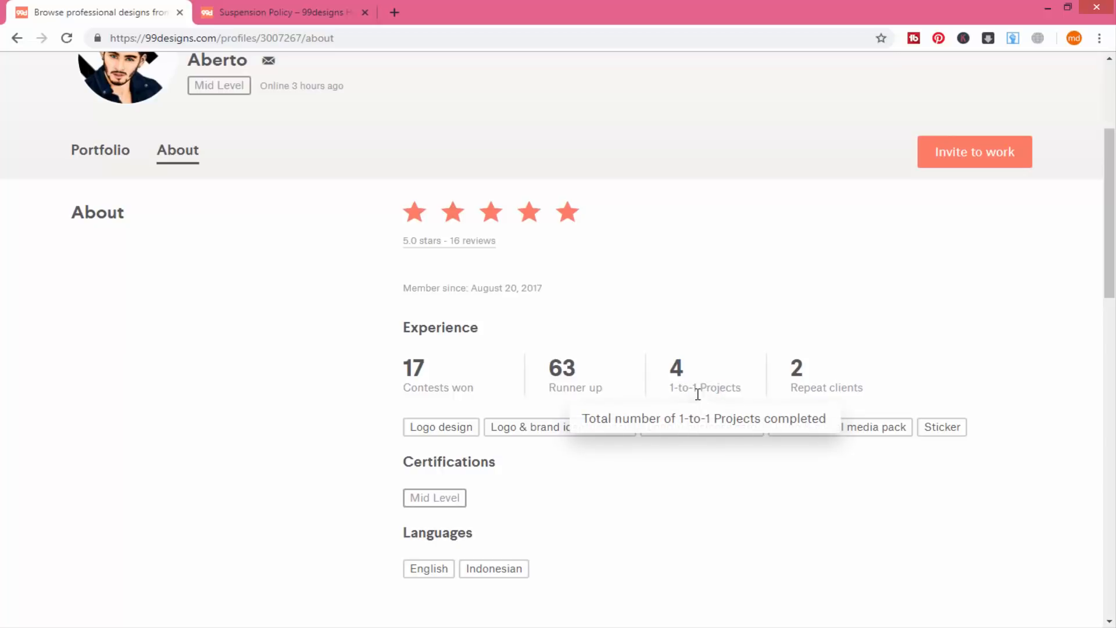
# Highlight the 1-to-1 Projects stat and scroll through certifications and languages
pyautogui.doubleClick(696, 387)
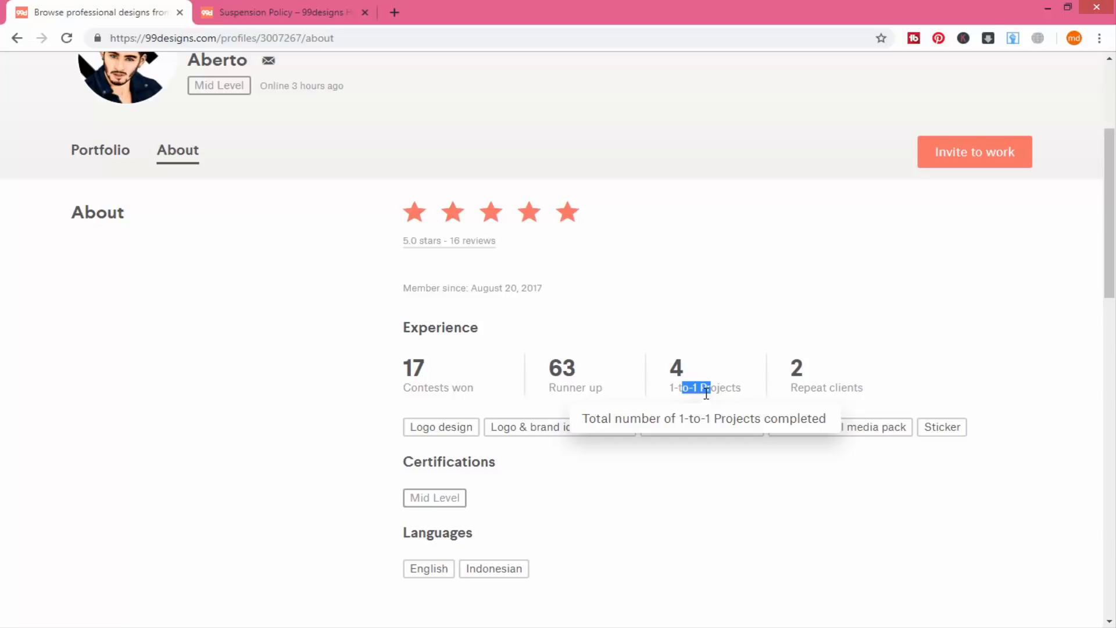
pyautogui.moveTo(790, 403)
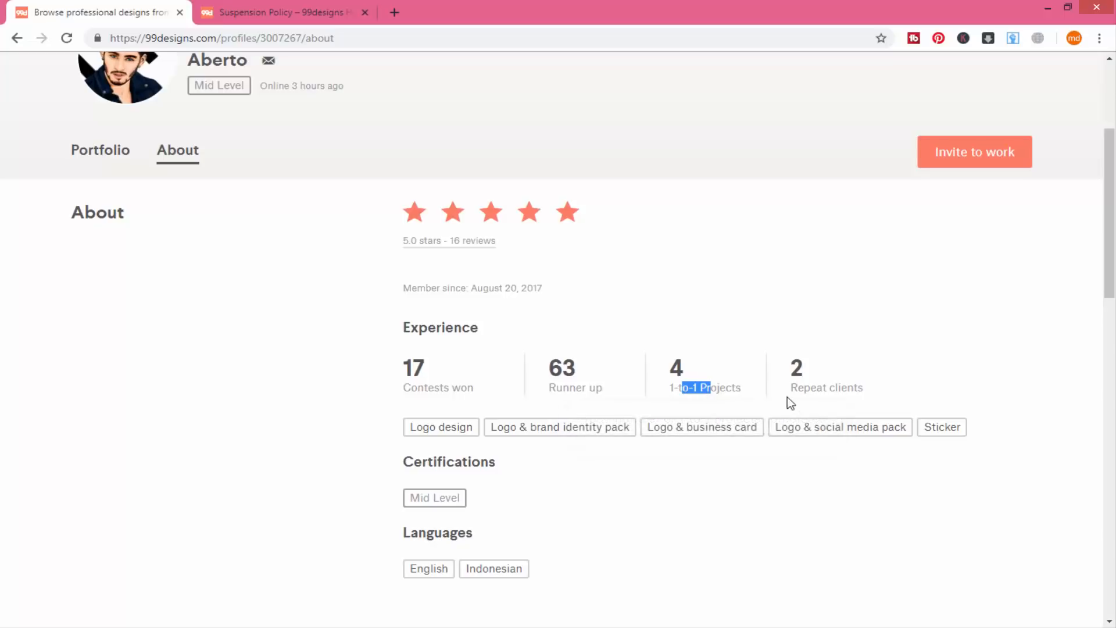
pyautogui.moveTo(826, 387)
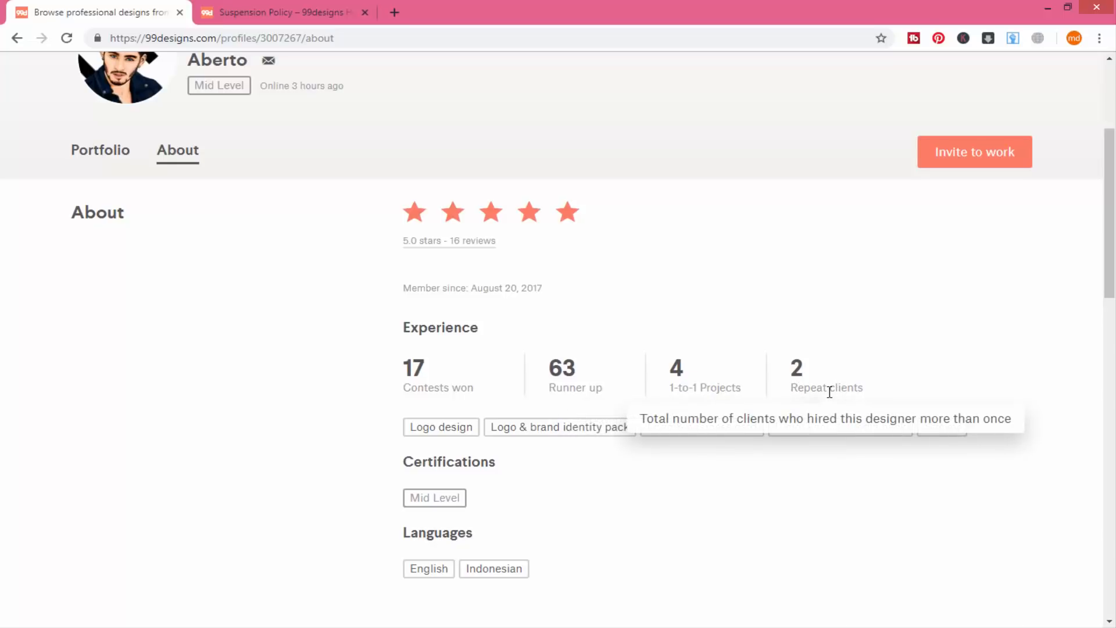
pyautogui.scroll(-3)
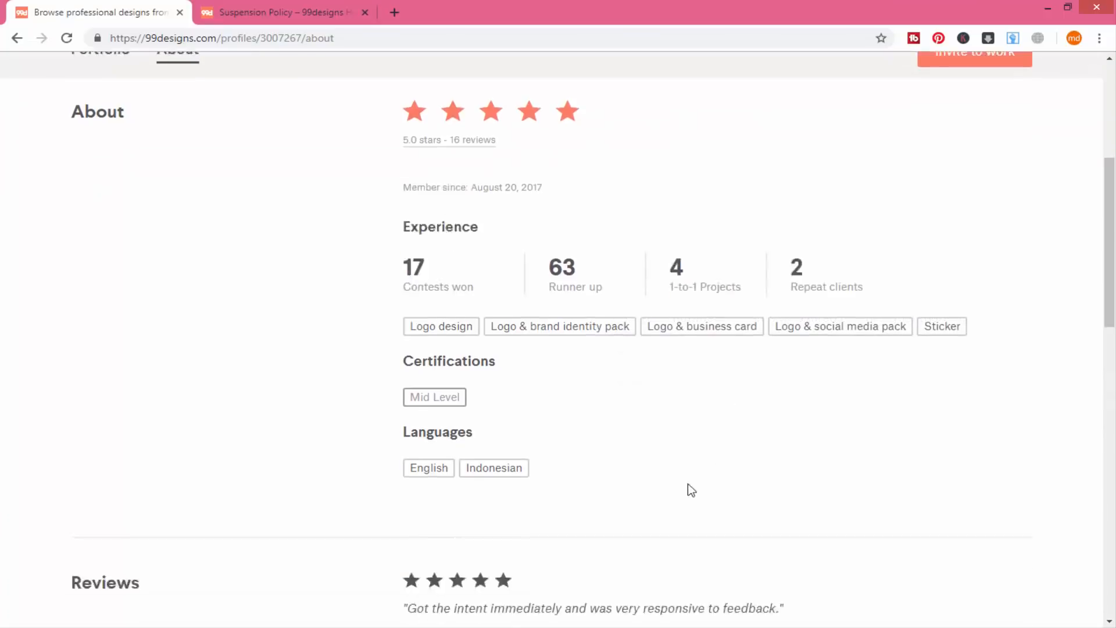
pyautogui.scroll(-3)
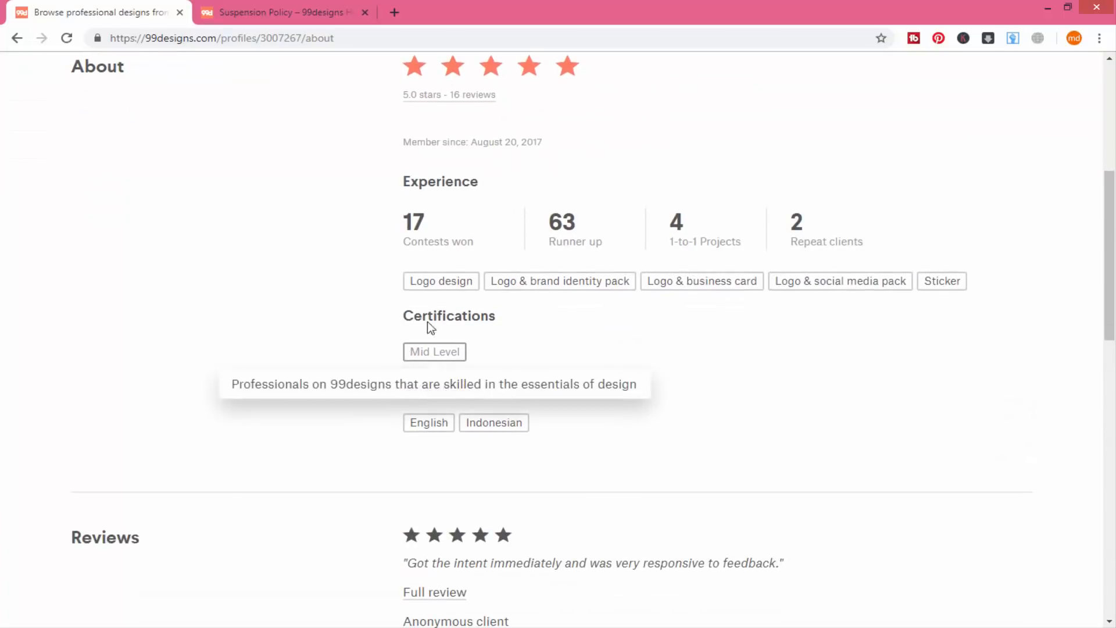
pyautogui.scroll(-3)
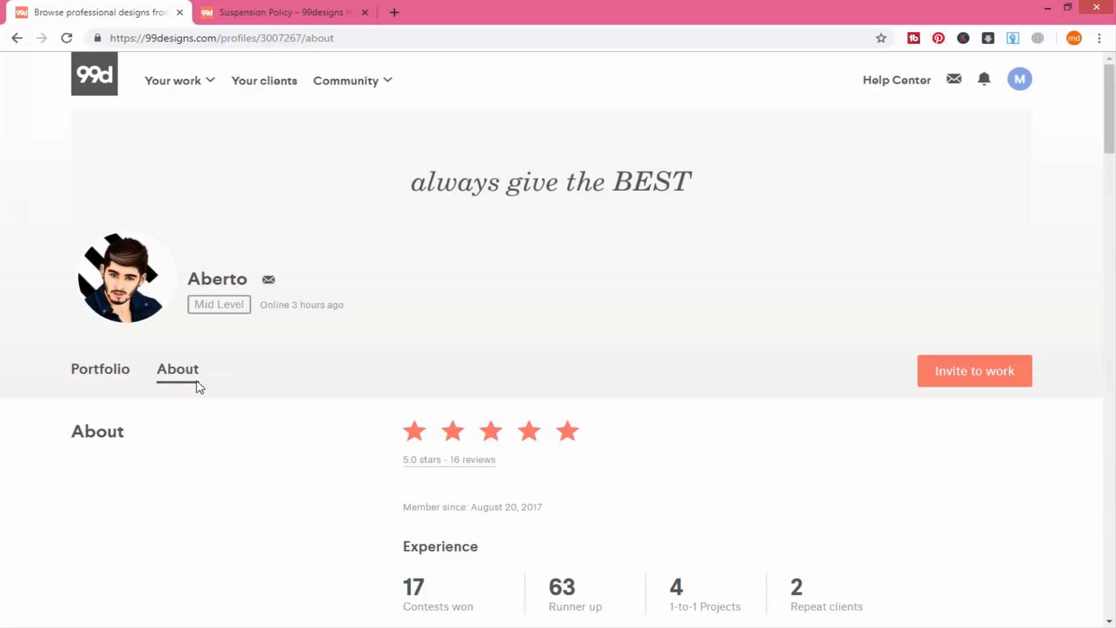
# Show page 2 of Aberto's portfolio (Naturity, ZlideOn), then return to the 99designs home page
pyautogui.click(167, 144)
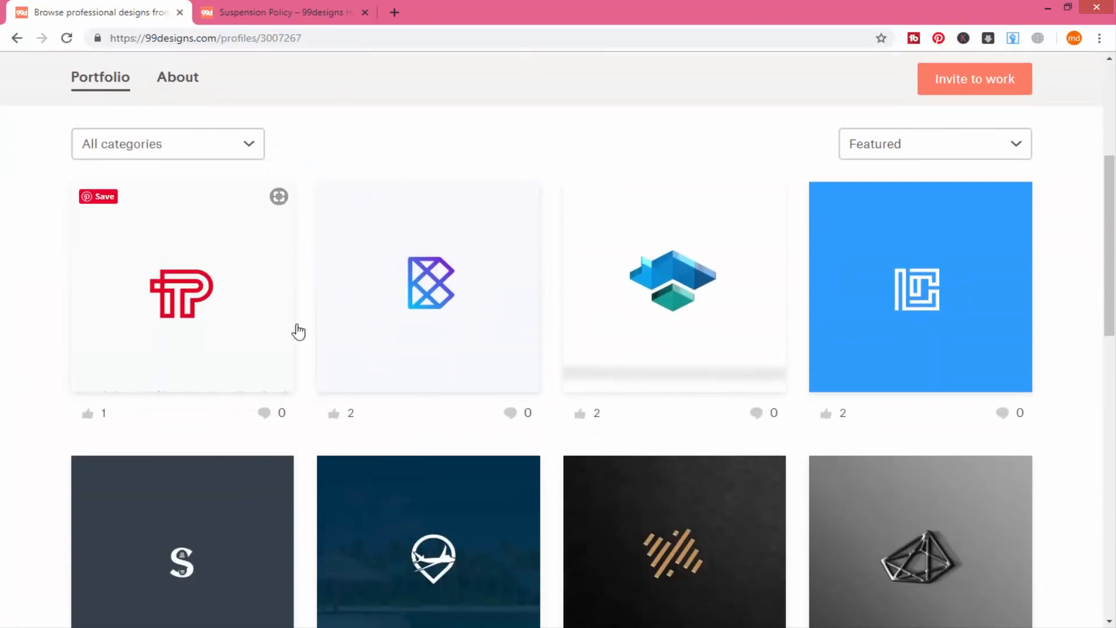
pyautogui.scroll(-3)
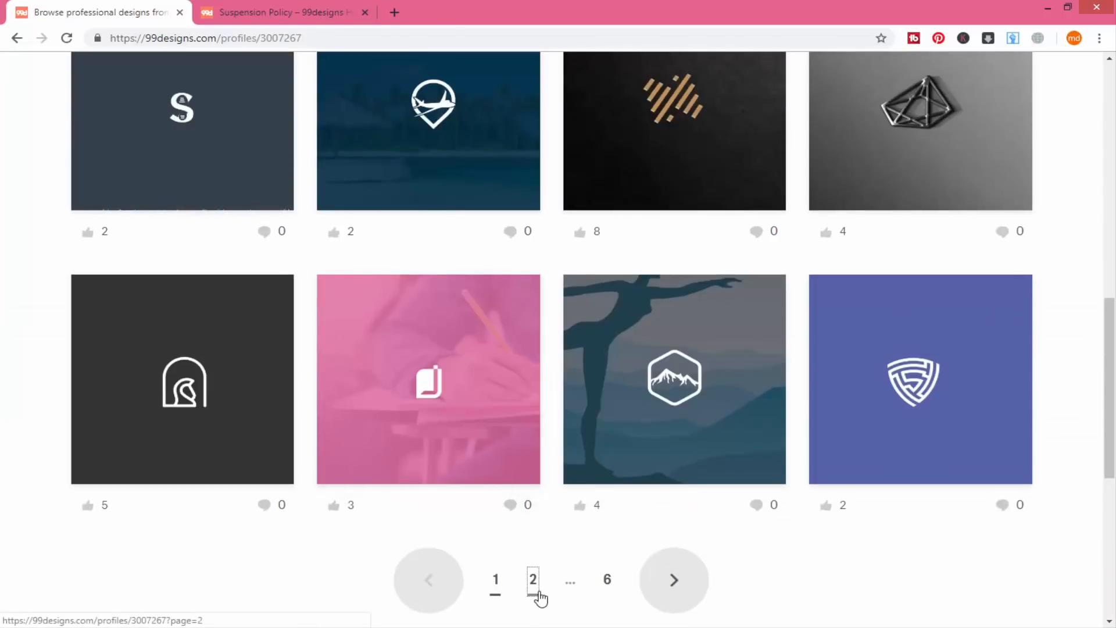
pyautogui.click(532, 579)
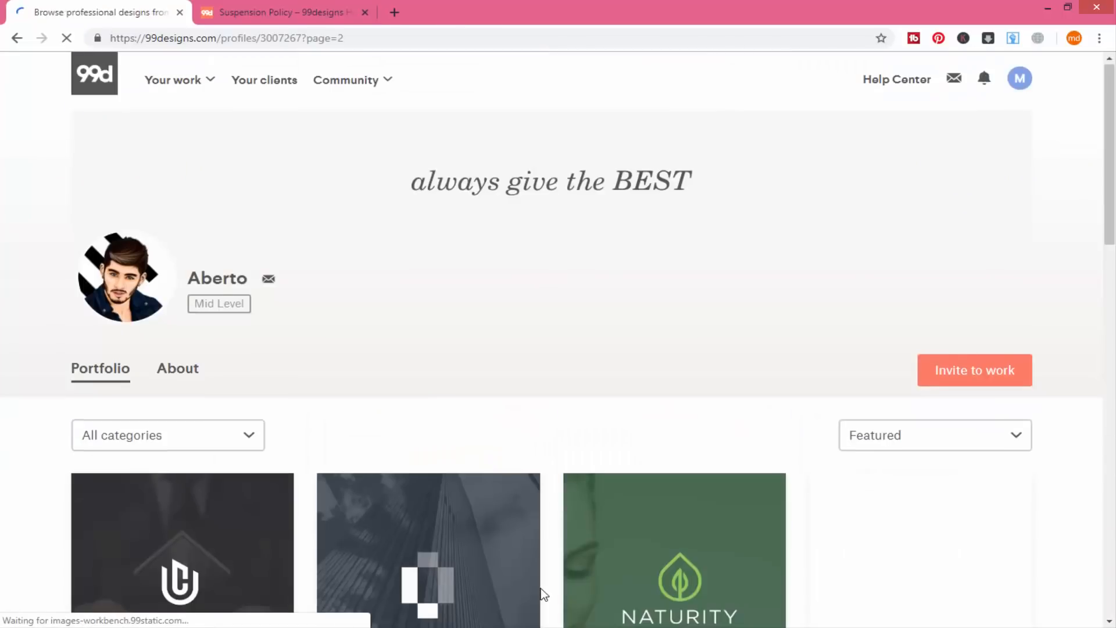
pyautogui.scroll(-3)
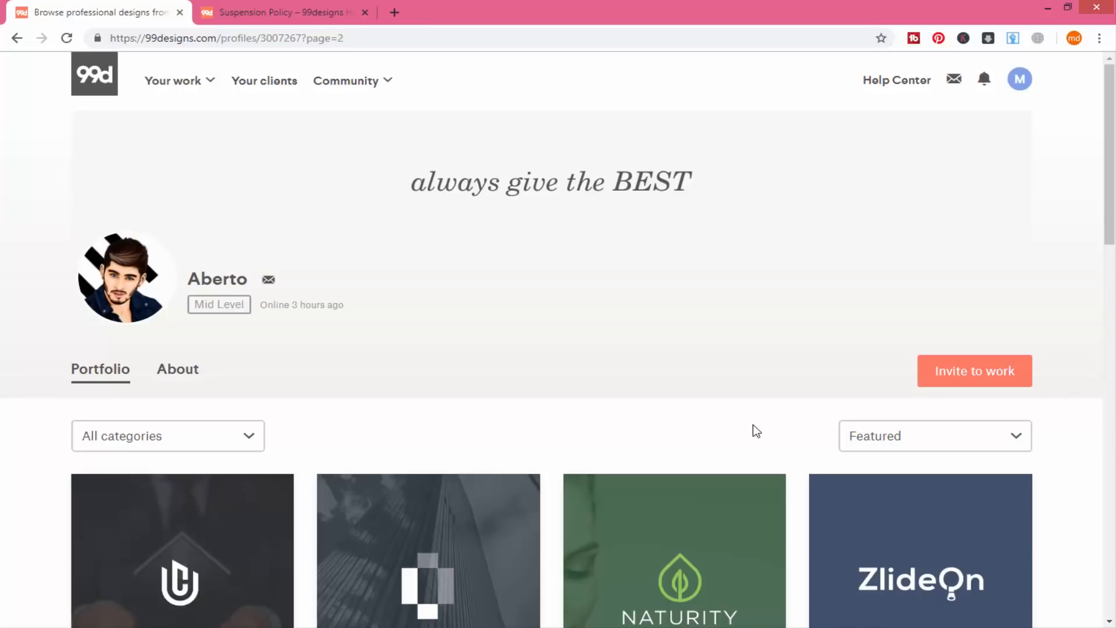
pyautogui.click(93, 74)
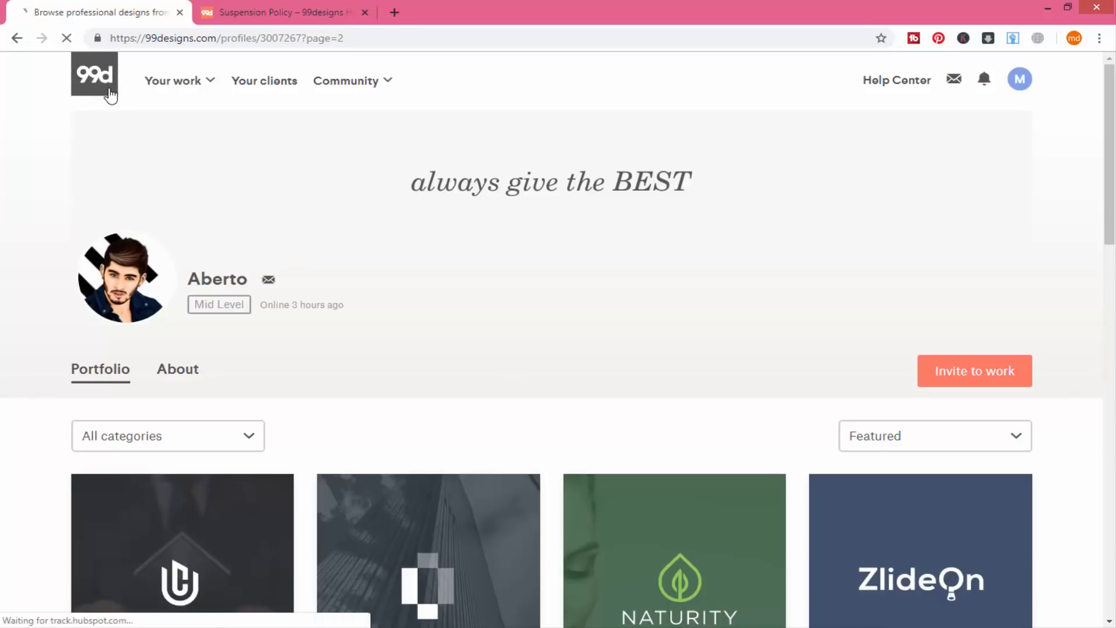